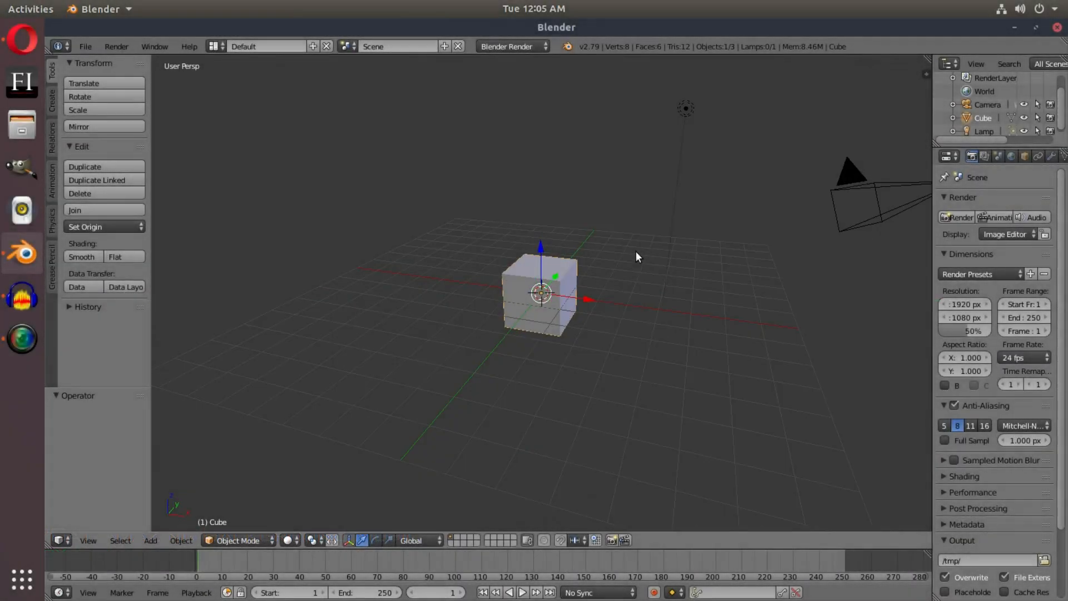
{"action": "mouse_move", "coordinate": [626, 249]}
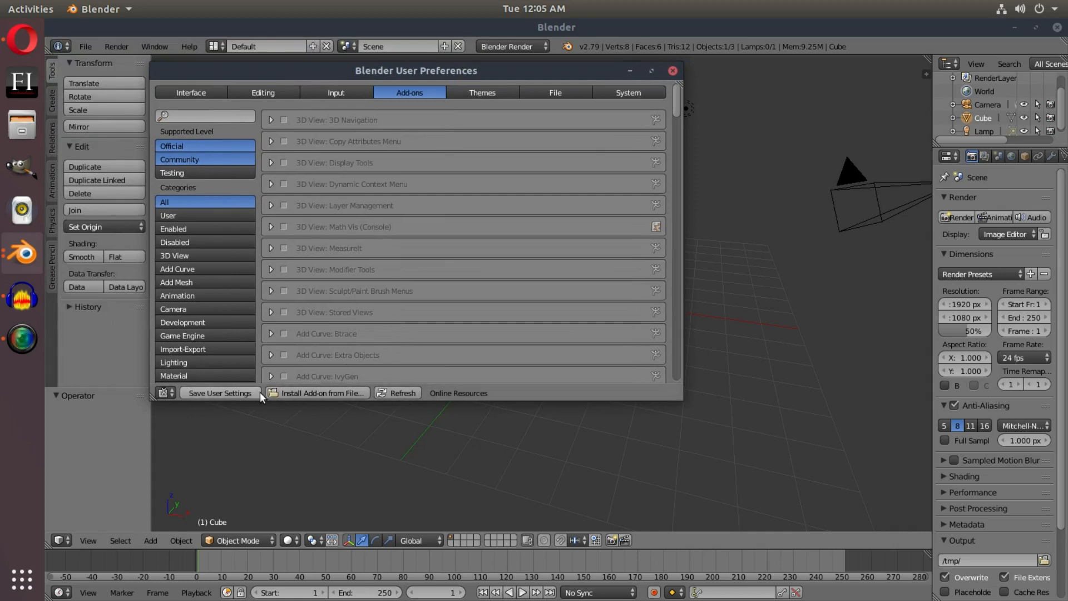
- Install the GxAV.py add-on file chosen from the Downloads folder
{"action": "left_click", "coordinate": [321, 393]}
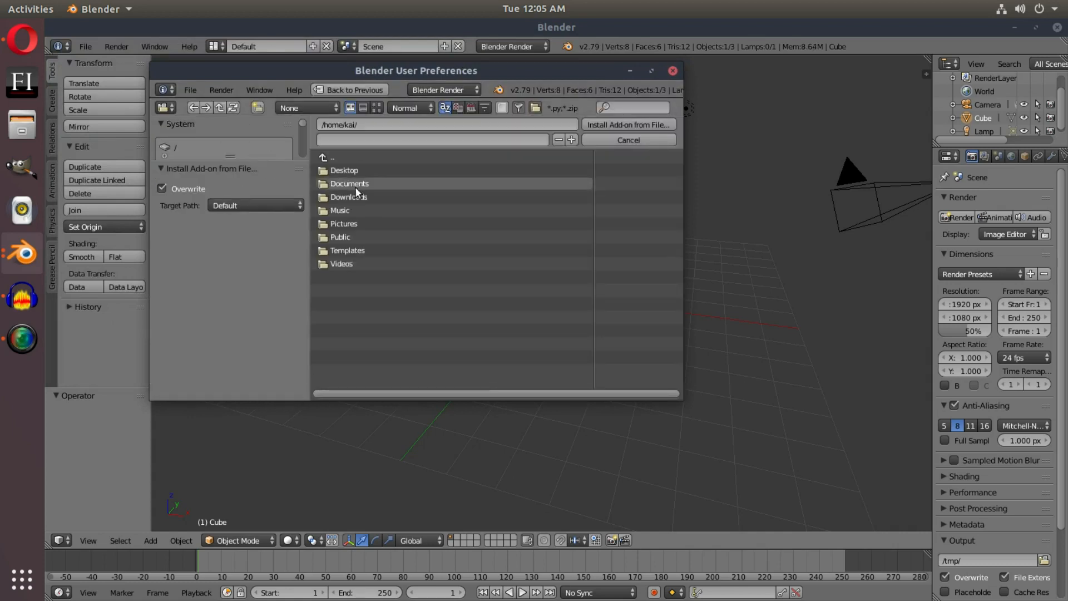
{"action": "double_click", "coordinate": [349, 197]}
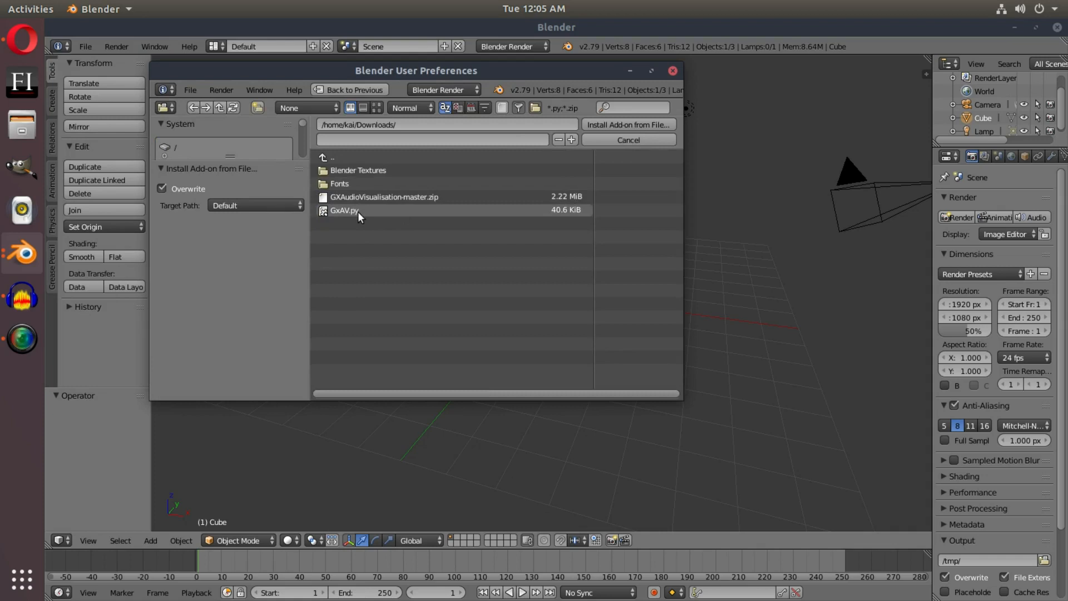
{"action": "left_click", "coordinate": [344, 210]}
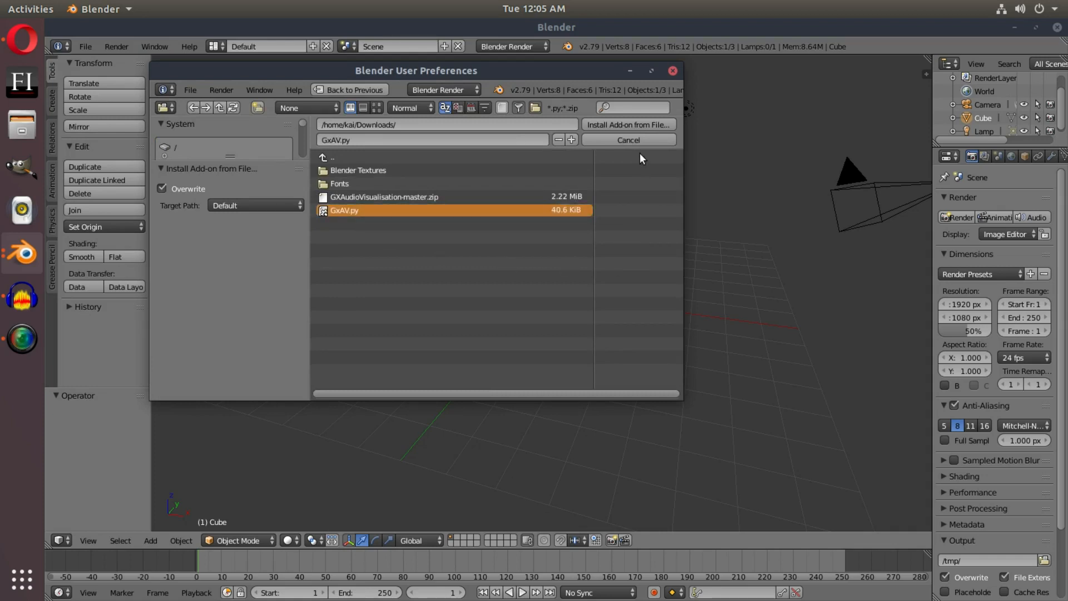
{"action": "mouse_move", "coordinate": [628, 125]}
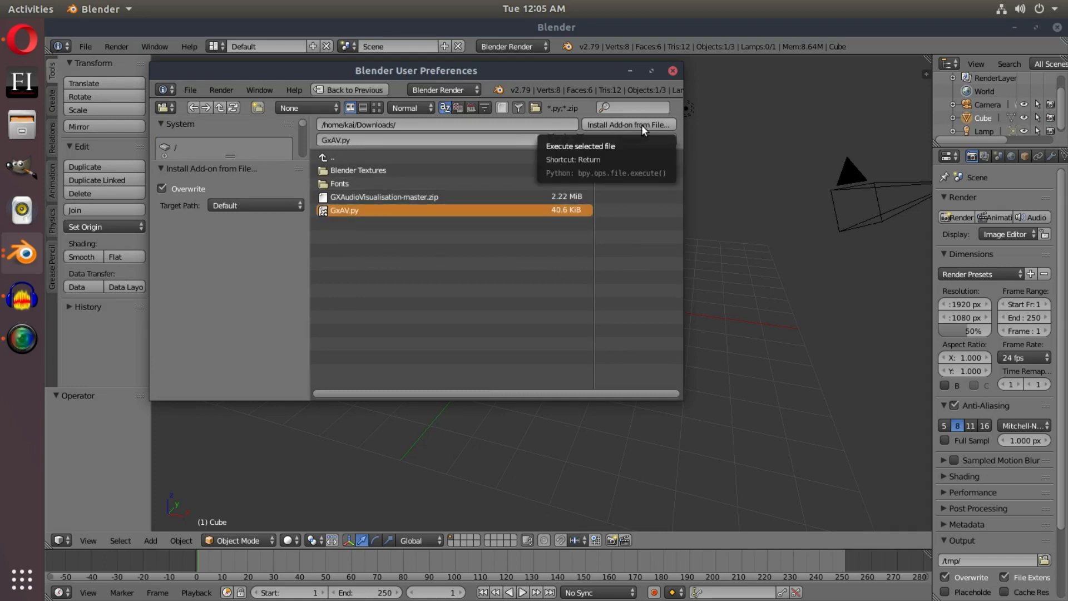
{"action": "left_click", "coordinate": [384, 195]}
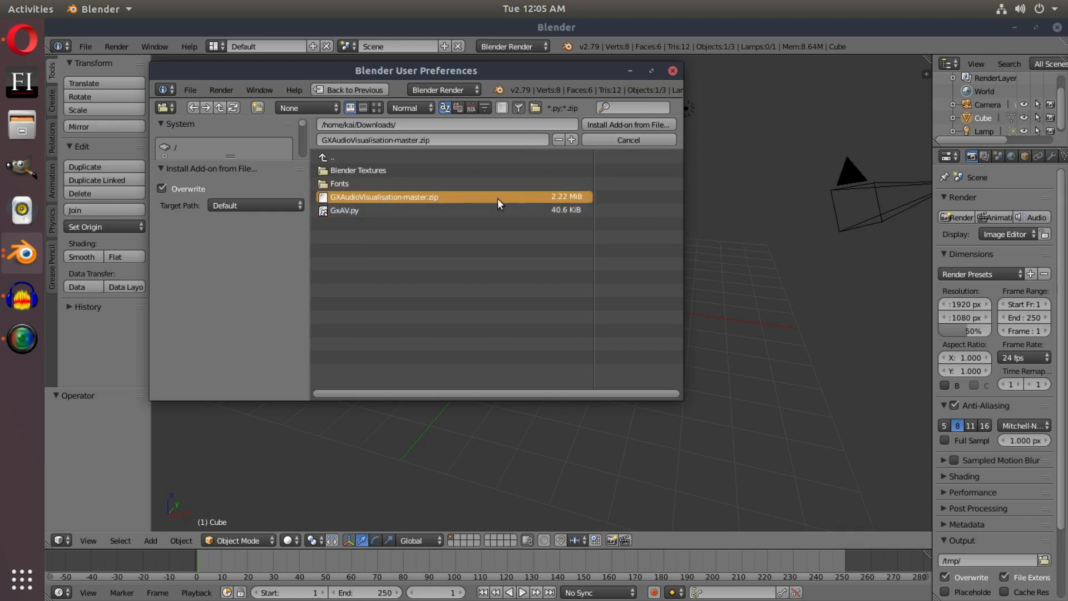
{"action": "left_click", "coordinate": [344, 210]}
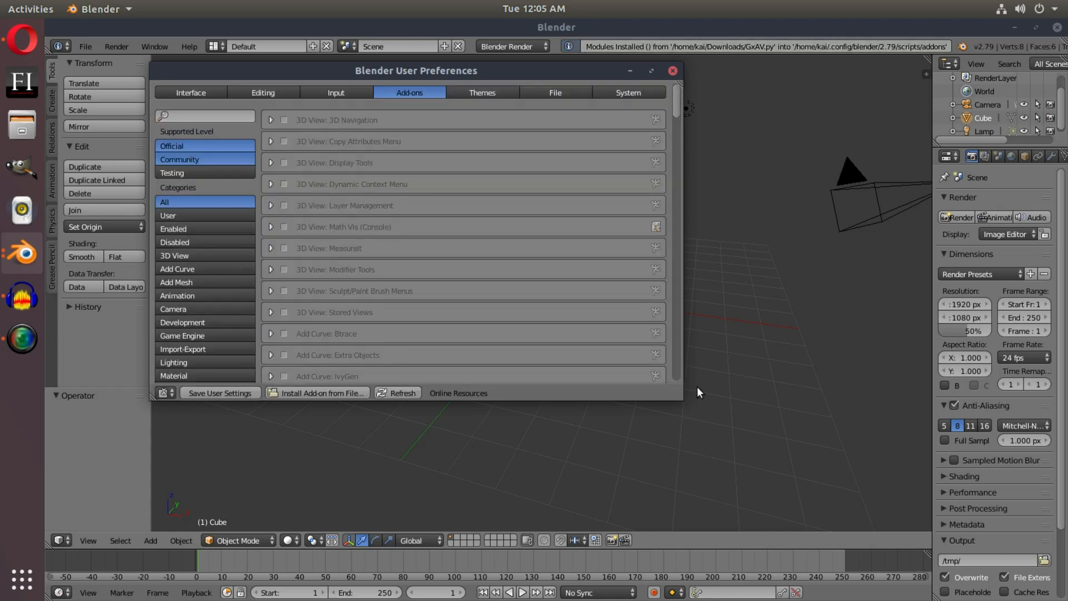
- Search 'gx', enable the Animation: GxAV add-on and close Preferences
{"action": "left_click", "coordinate": [205, 116]}
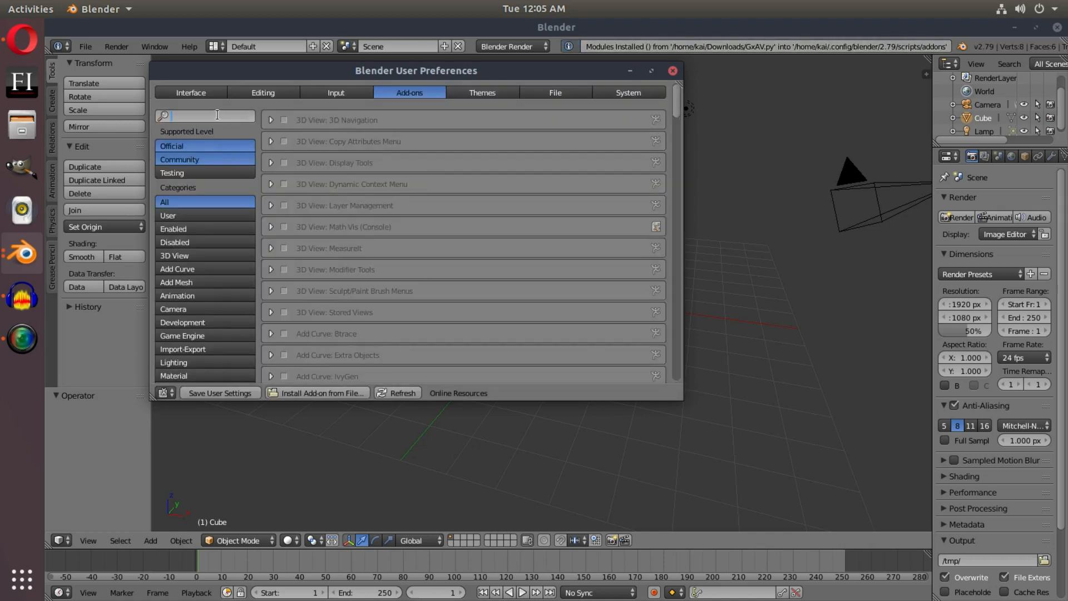
{"action": "type", "text": "gx"}
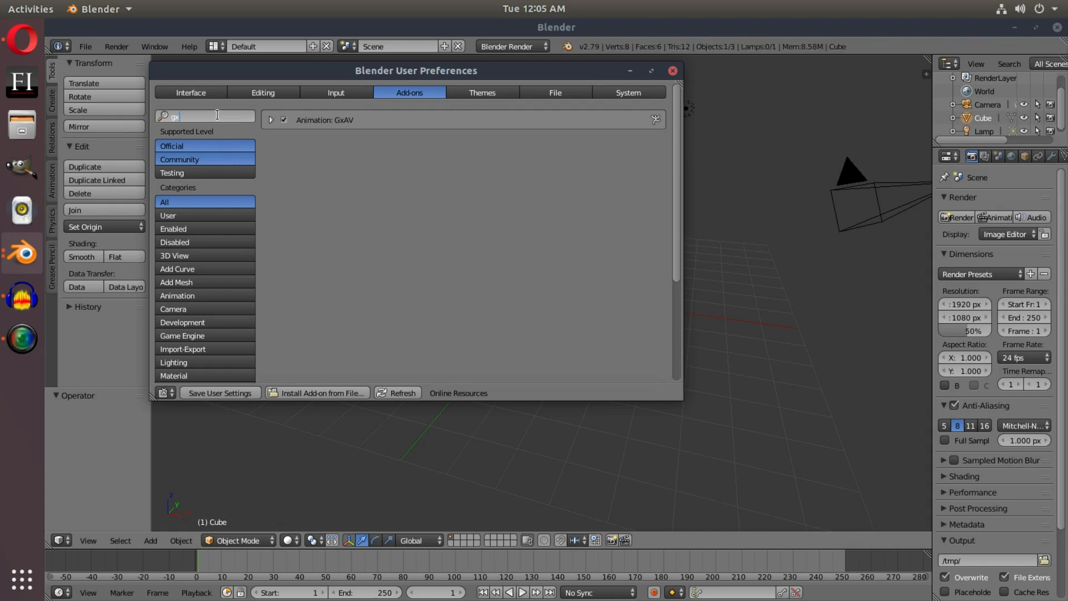
{"action": "left_click", "coordinate": [282, 121]}
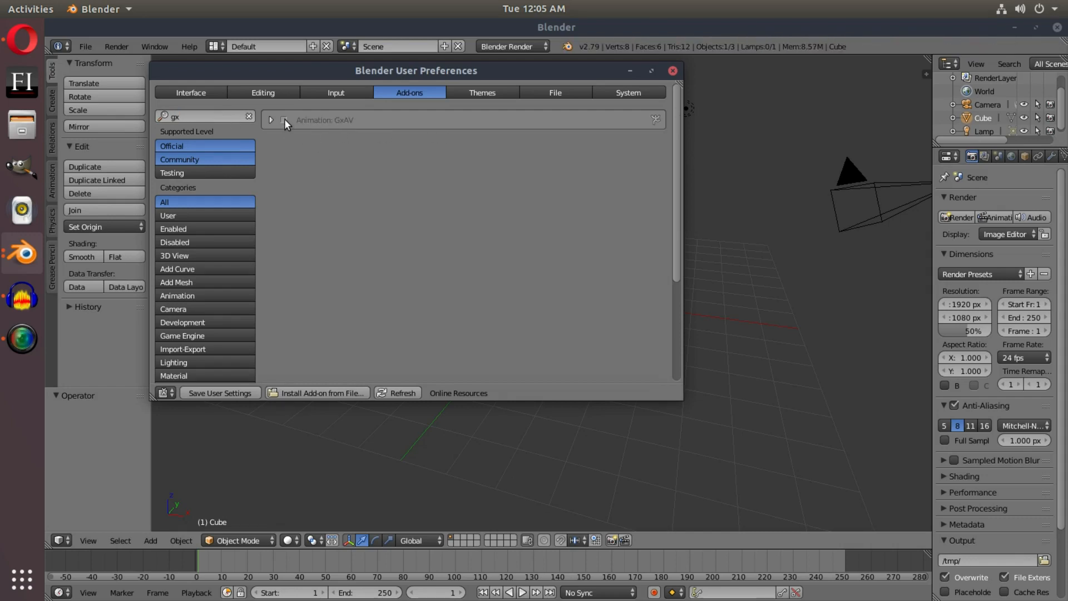
{"action": "left_click", "coordinate": [284, 121]}
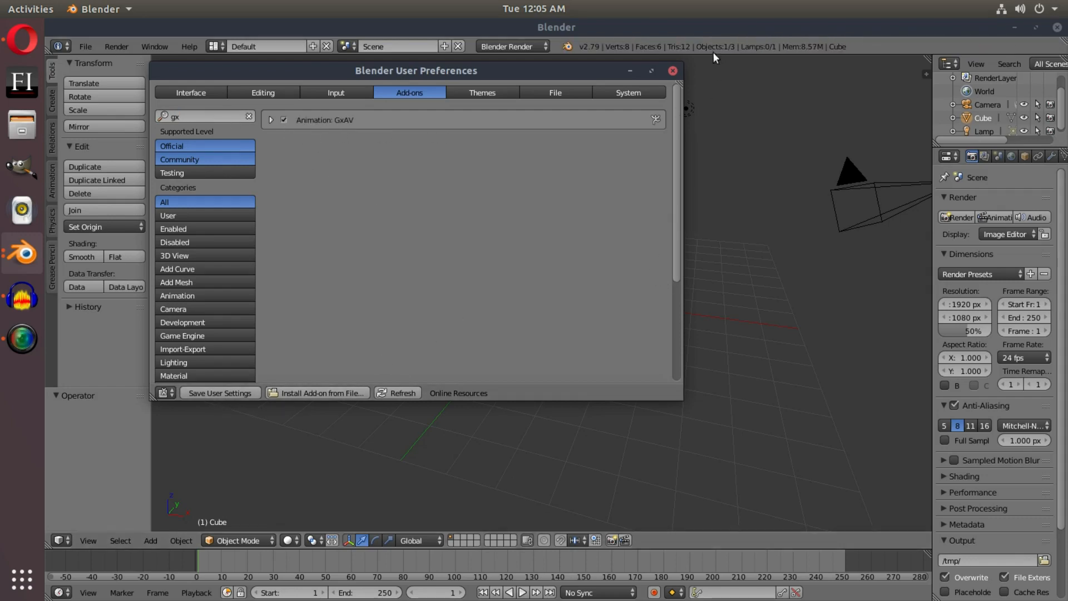
{"action": "left_click", "coordinate": [672, 70]}
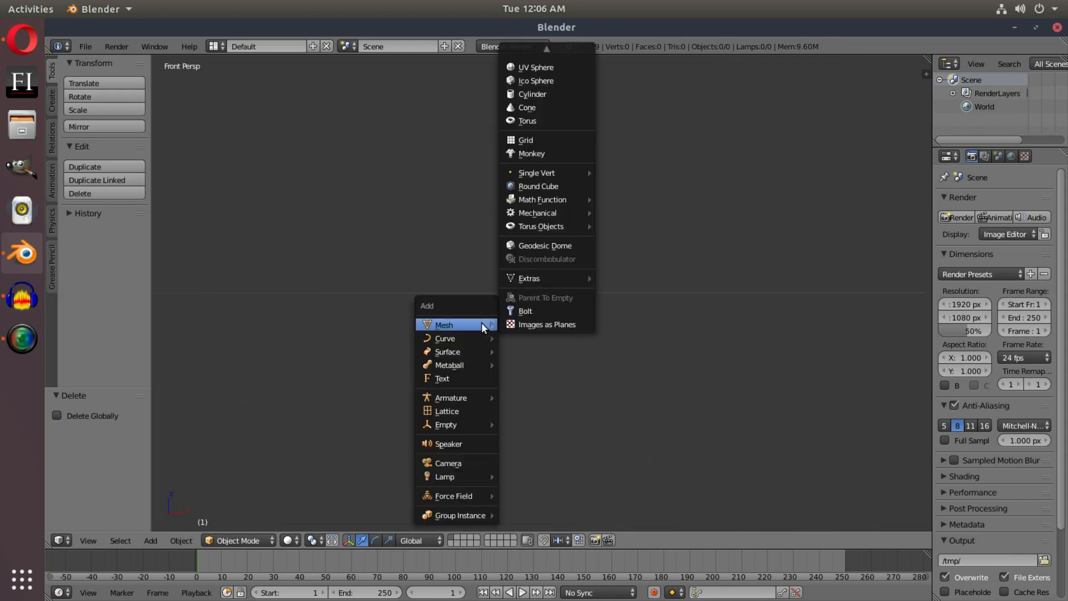
- Add a camera and move it to about Y -10.6
{"action": "left_click", "coordinate": [447, 462]}
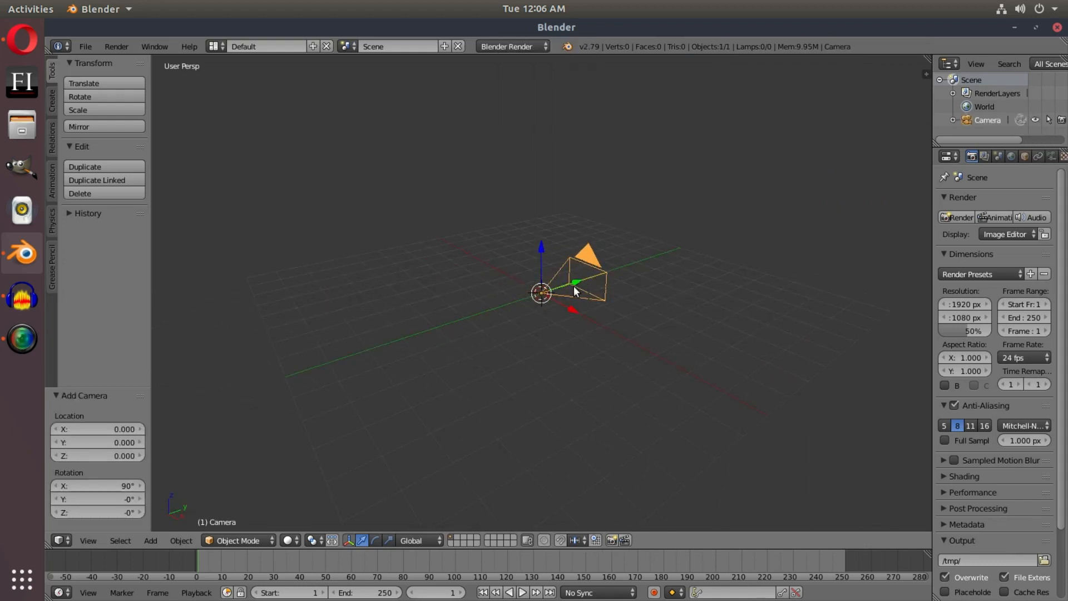
{"action": "left_click_drag", "start_coordinate": [578, 279], "coordinate": [173, 401]}
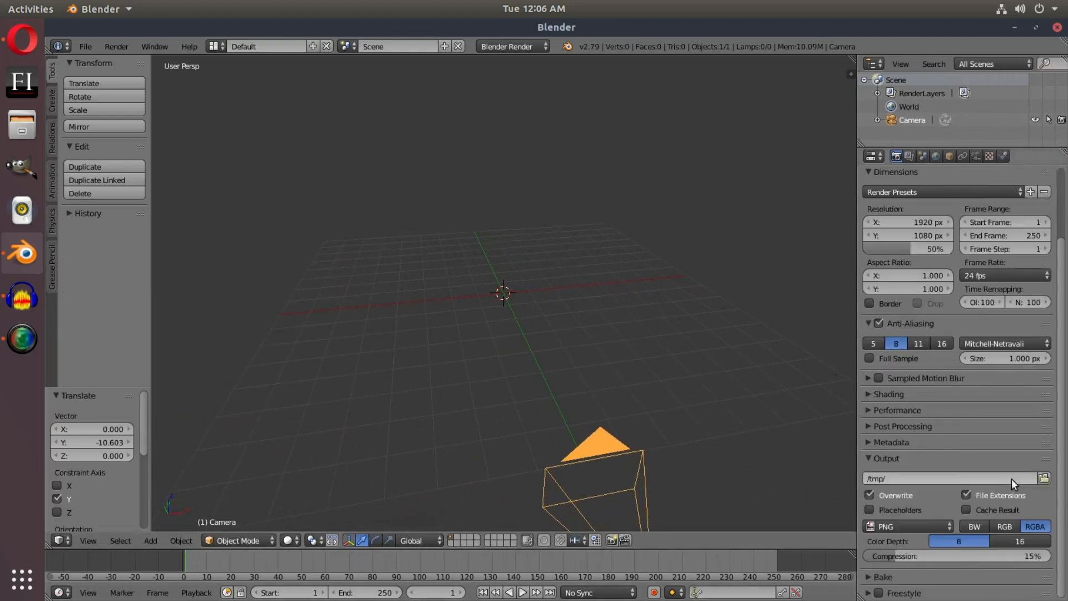
- Show the Scene properties and set the render engine to Cycles Render
{"action": "left_click", "coordinate": [923, 156]}
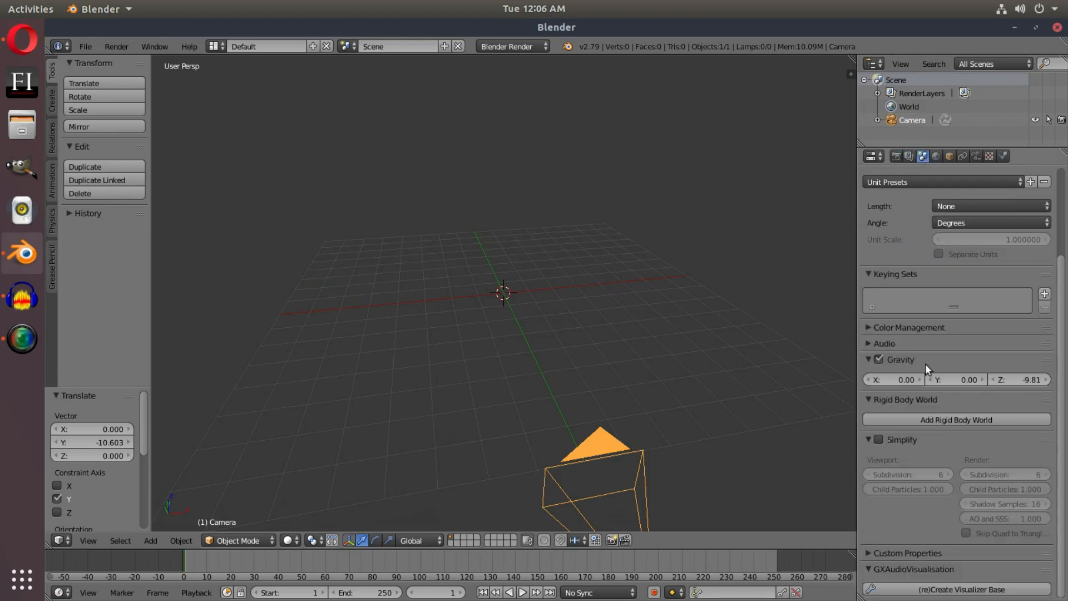
{"action": "left_click", "coordinate": [511, 47]}
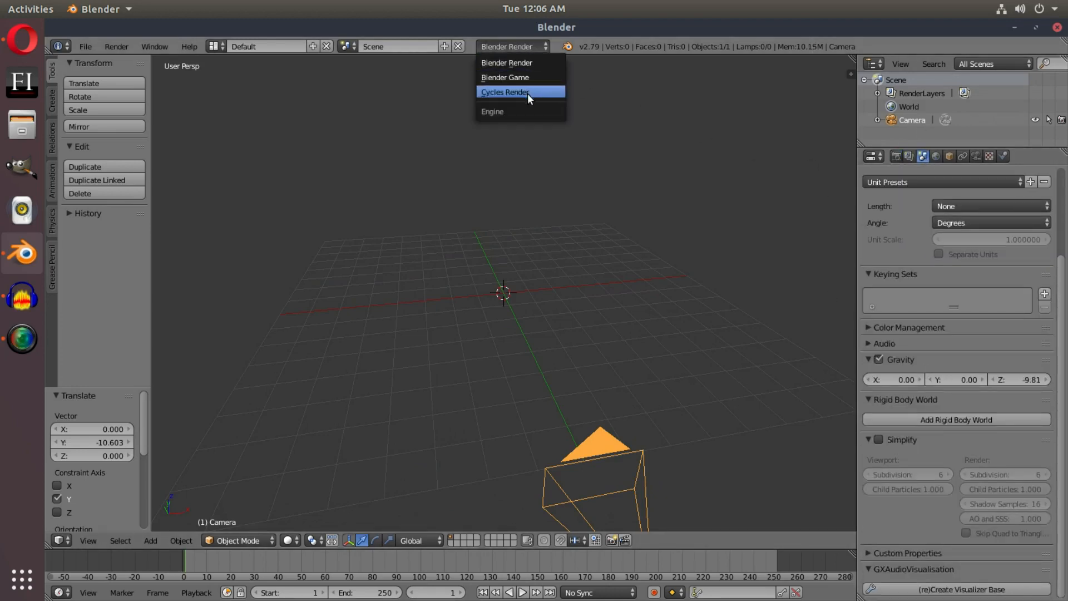
{"action": "left_click", "coordinate": [504, 92]}
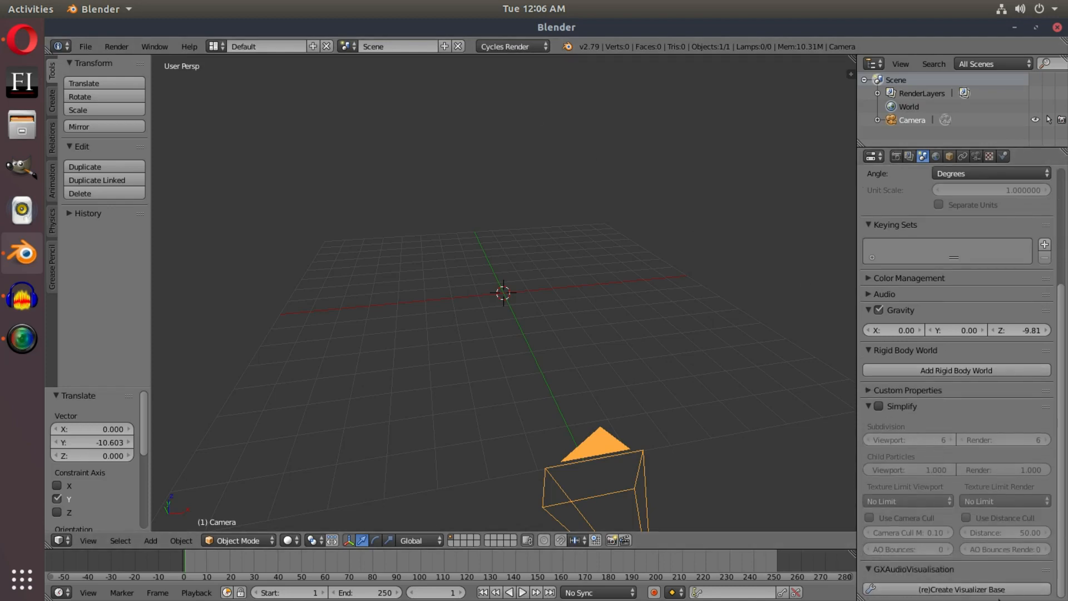
{"action": "mouse_move", "coordinate": [924, 577]}
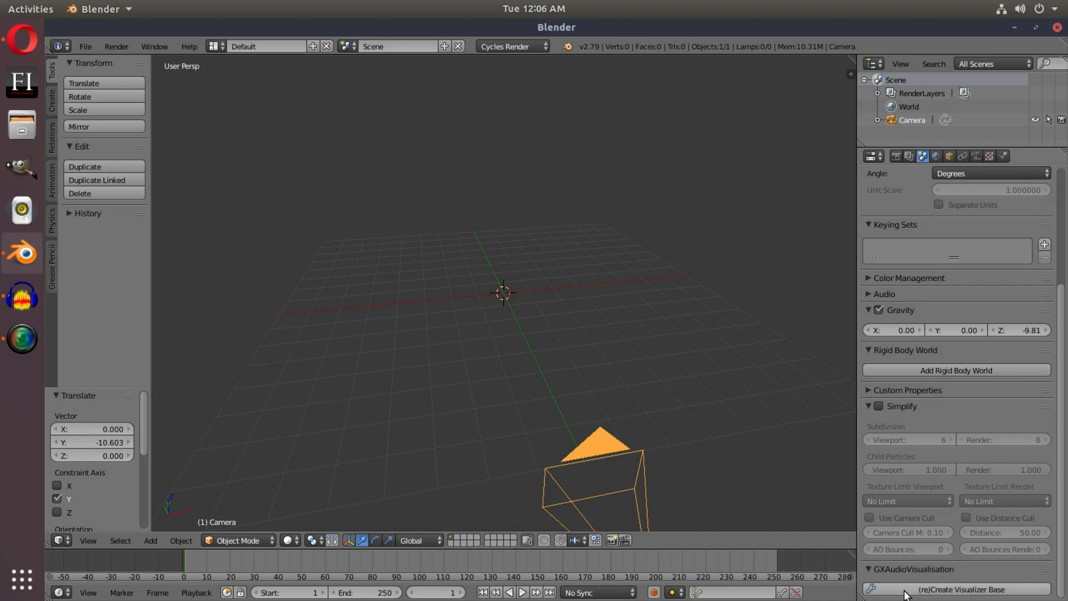
- (re)Create the visualizer base of 32 bars and reveal its bake parameters
{"action": "left_click", "coordinate": [961, 590]}
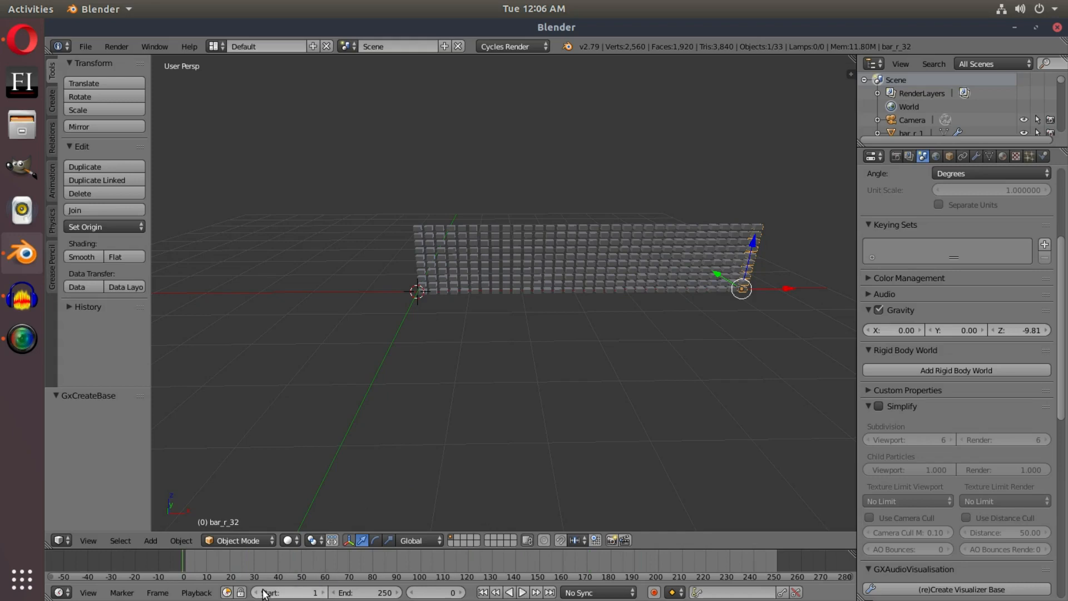
{"action": "scroll", "scroll_direction": "down", "scroll_amount": 3}
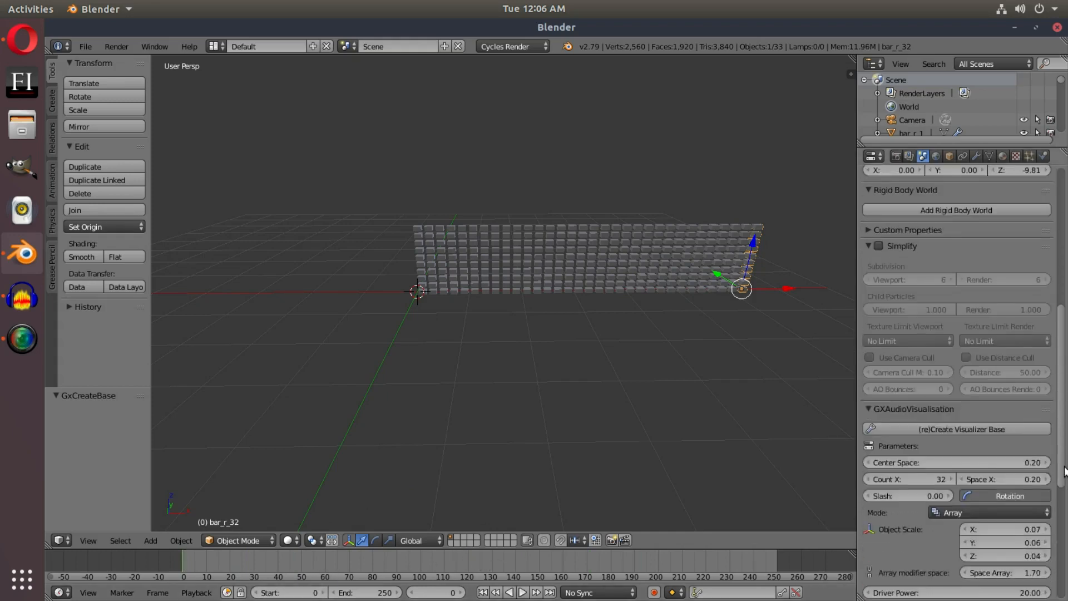
{"action": "scroll", "scroll_direction": "down", "scroll_amount": 3}
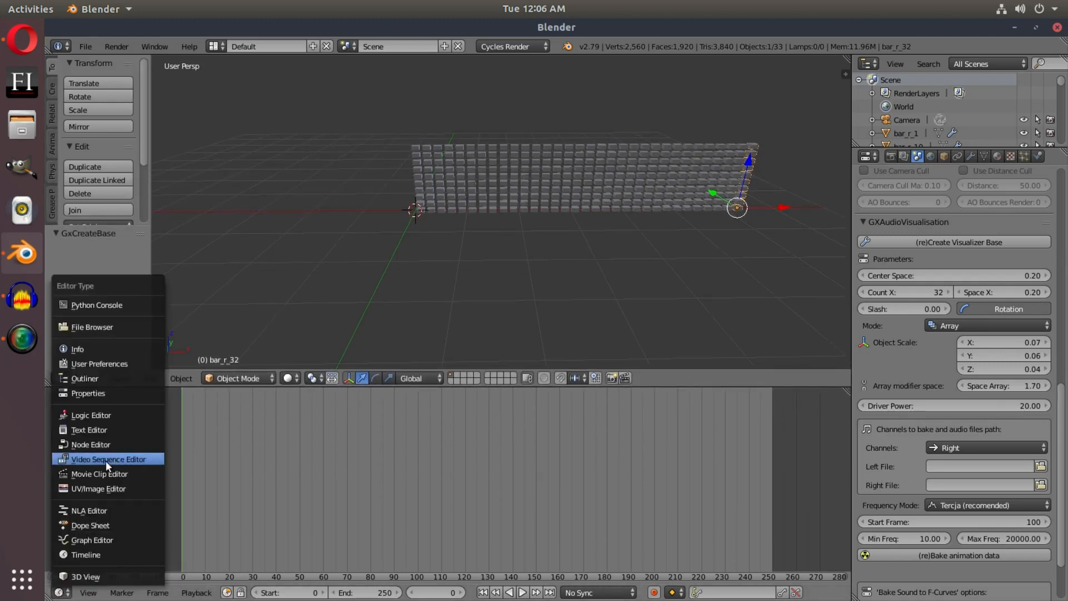
- Make the lower area a Video Sequence Editor and set the left-channel file to the mp3
{"action": "left_click", "coordinate": [108, 459]}
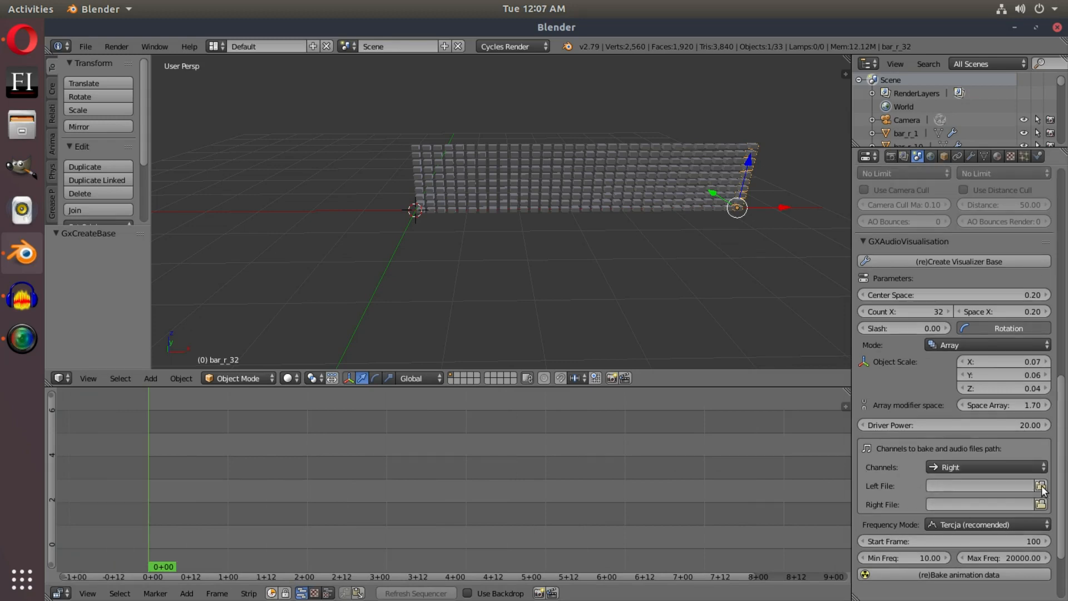
{"action": "left_click", "coordinate": [1040, 485]}
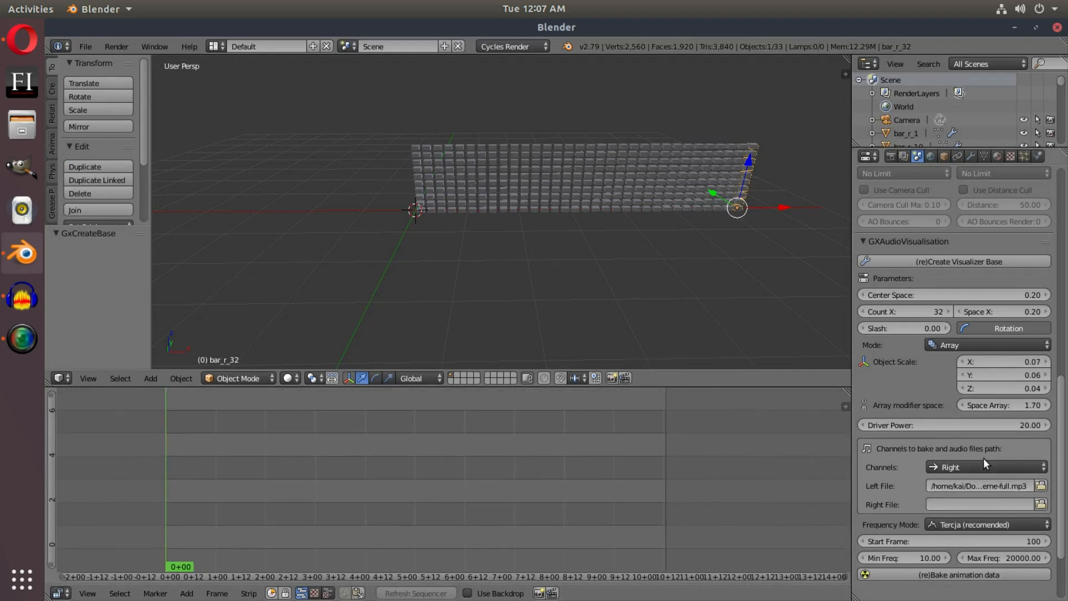
{"action": "left_click", "coordinate": [984, 466]}
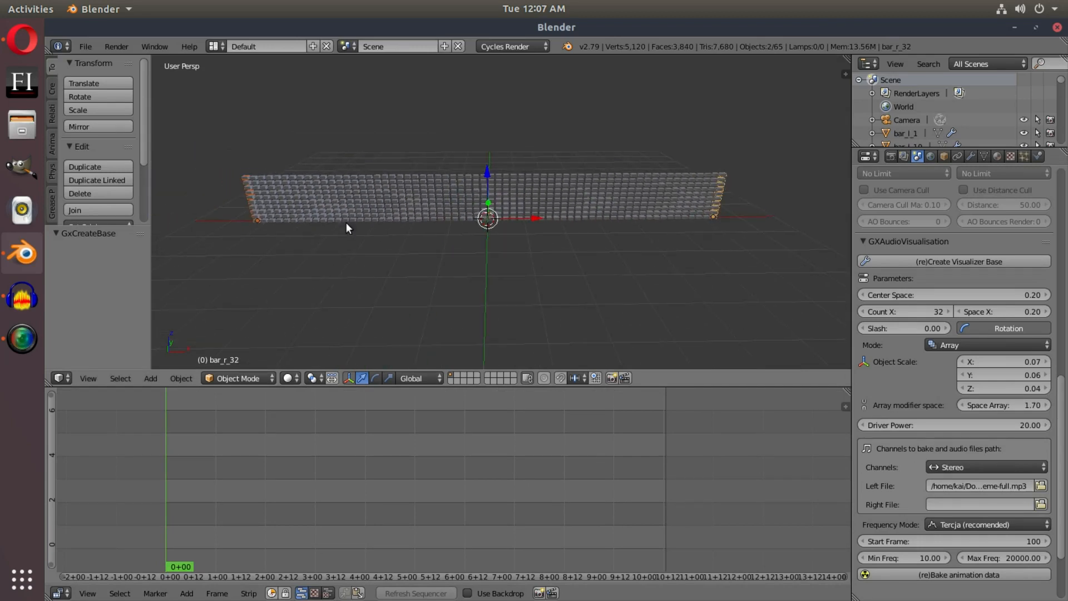
{"action": "mouse_move", "coordinate": [603, 224]}
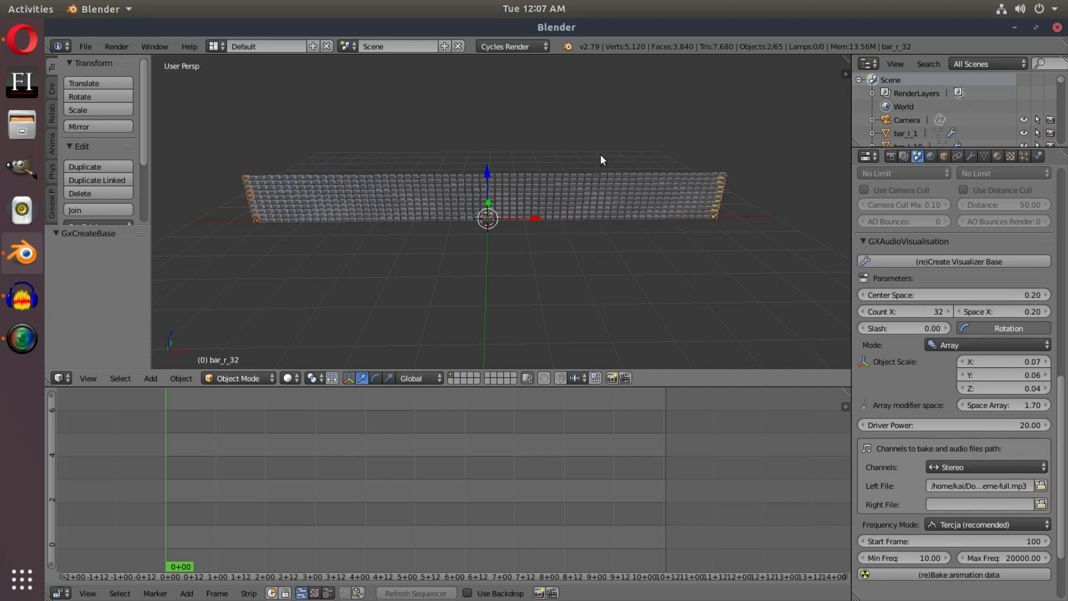
{"action": "mouse_move", "coordinate": [626, 150]}
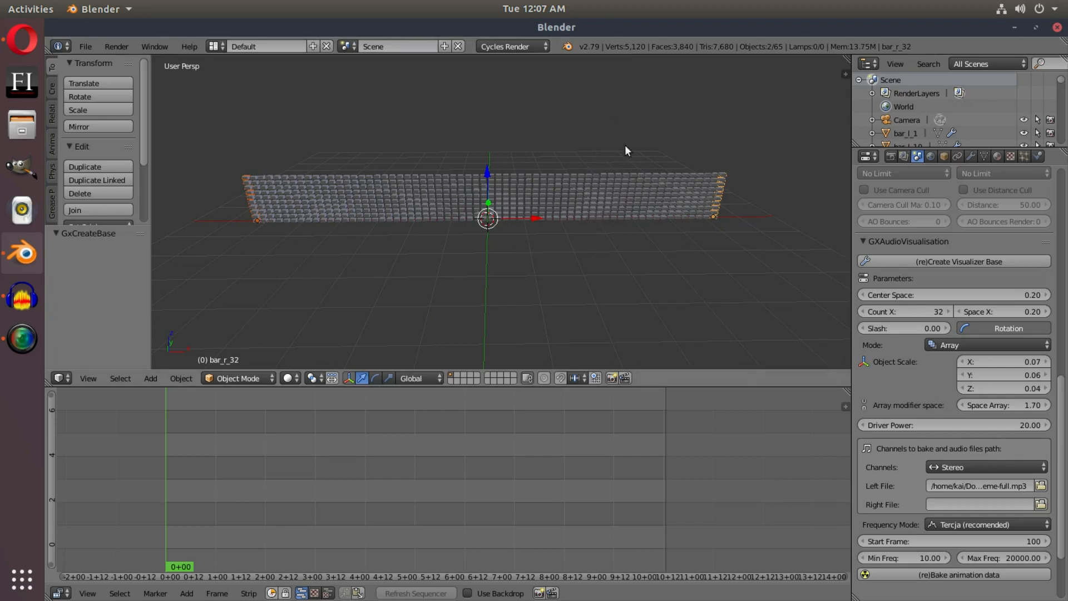
{"action": "mouse_move", "coordinate": [353, 261]}
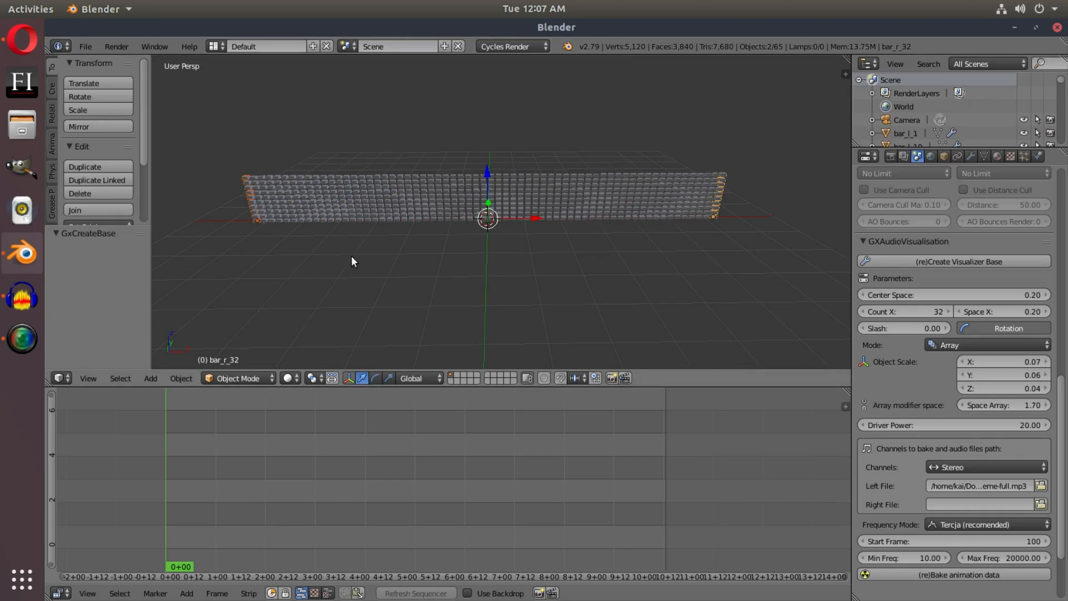
- Set the baked audio channel to Right only
{"action": "left_click", "coordinate": [985, 466]}
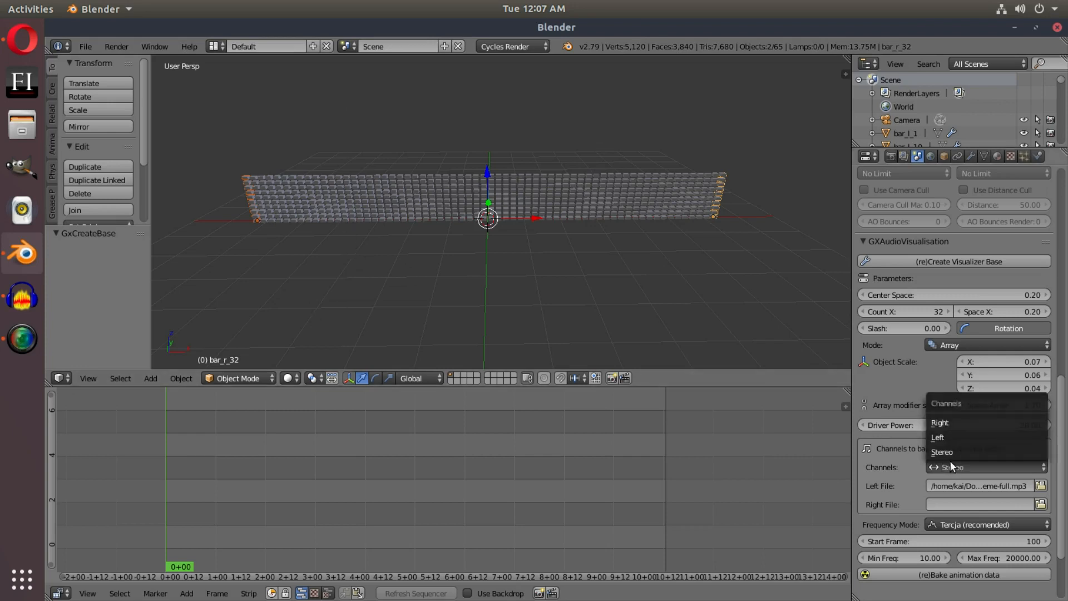
{"action": "left_click", "coordinate": [939, 422]}
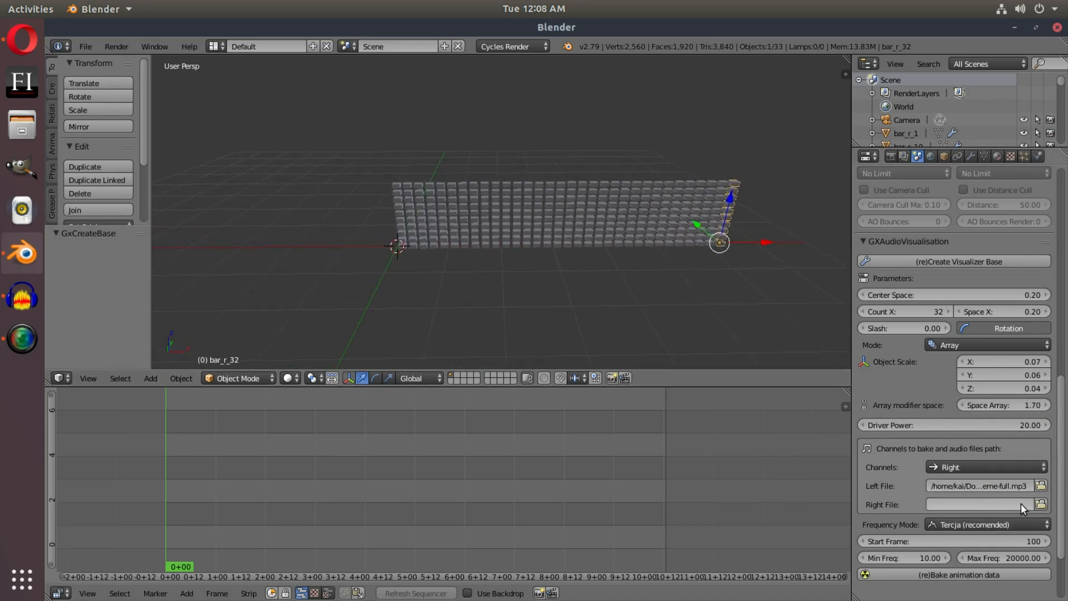
- Set the Right File to tutsbykai-theme-full.mp3 from Downloads
{"action": "left_click", "coordinate": [1040, 505]}
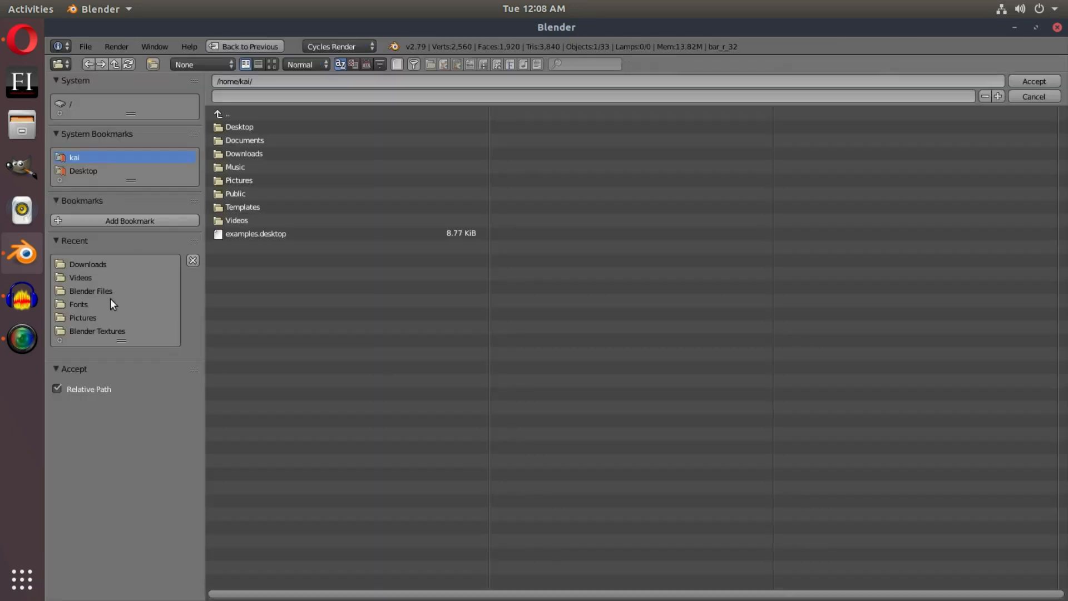
{"action": "left_click", "coordinate": [87, 264]}
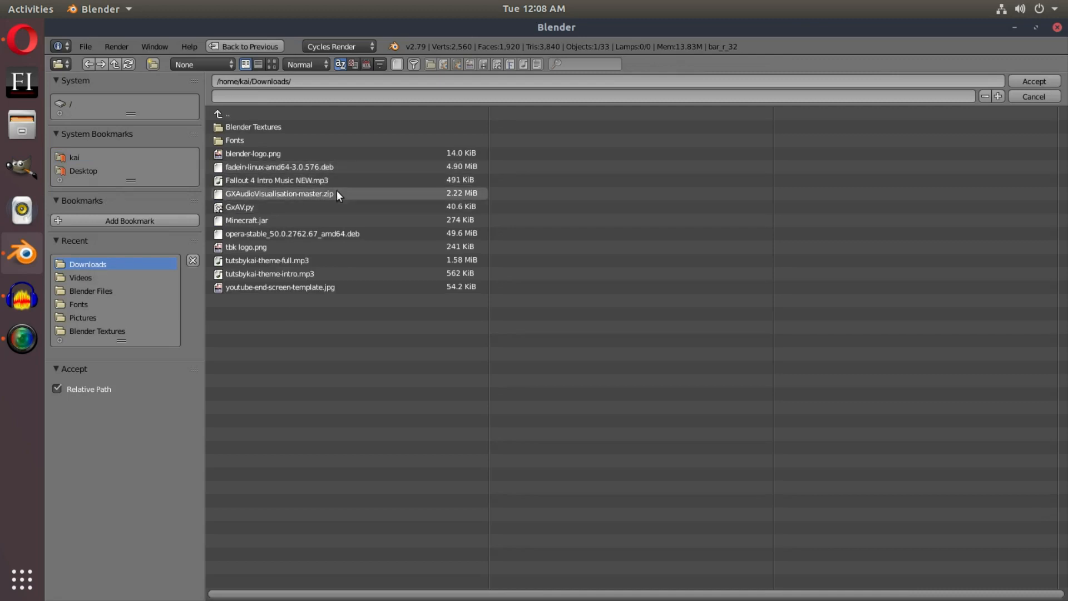
{"action": "mouse_move", "coordinate": [352, 265]}
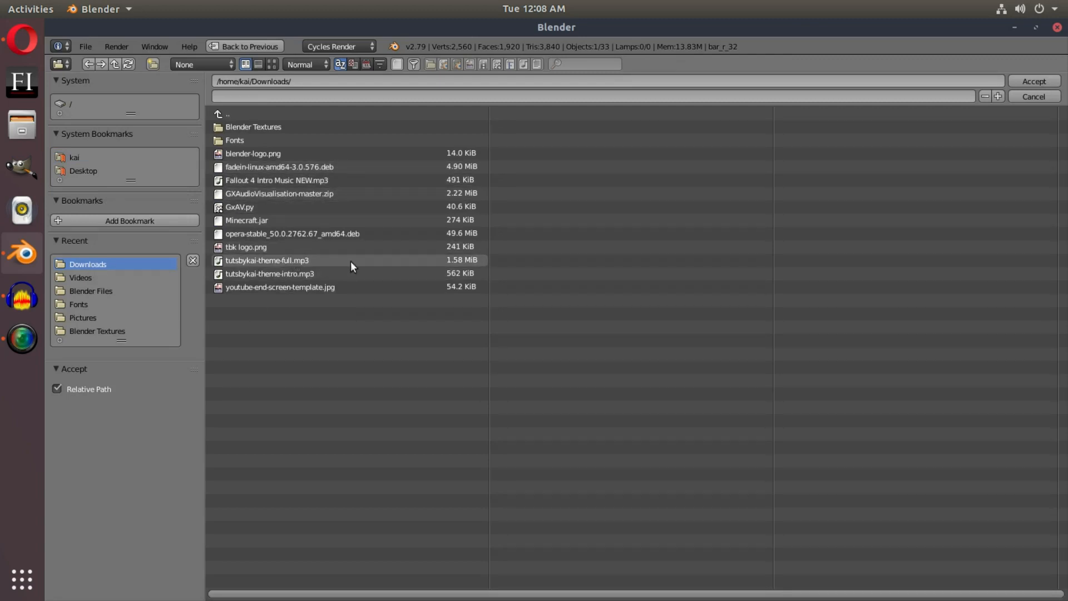
{"action": "left_click", "coordinate": [1032, 81]}
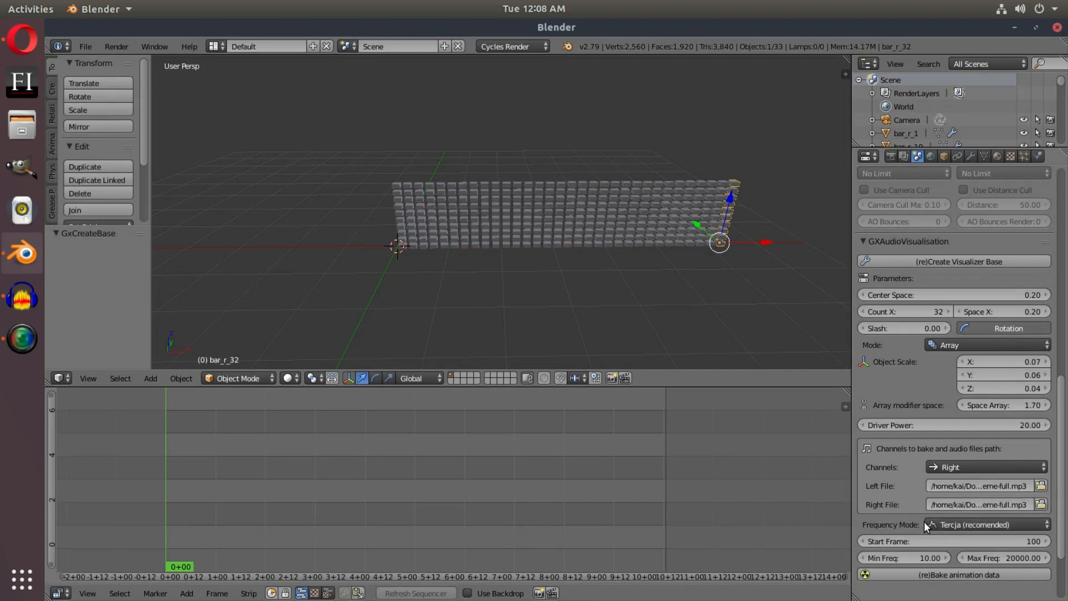
{"action": "mouse_move", "coordinate": [951, 535]}
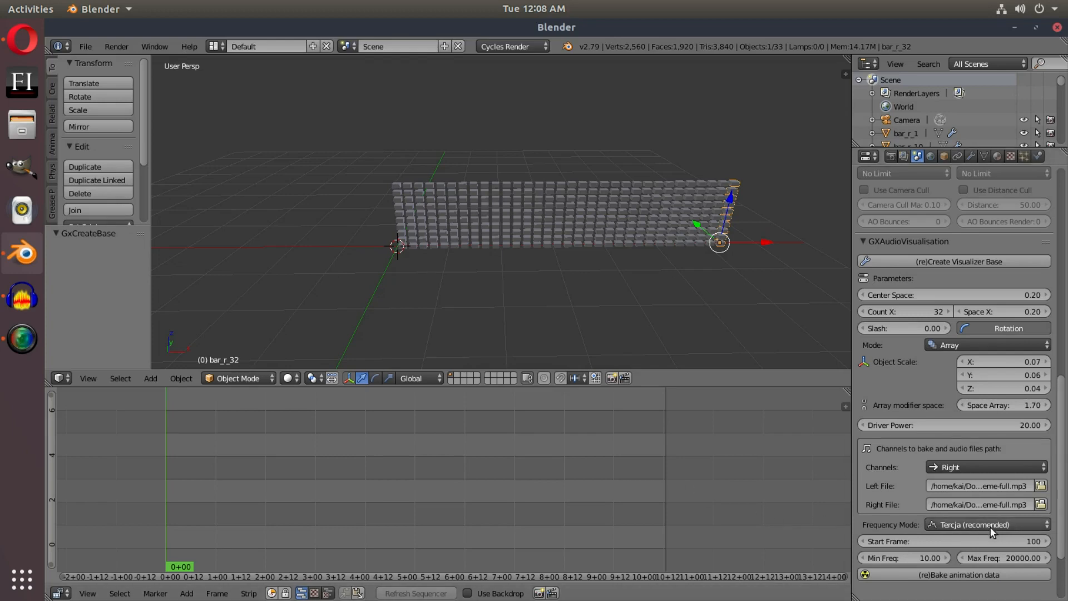
- Change the bake Start Frame from 100 to 1
{"action": "left_click", "coordinate": [985, 524]}
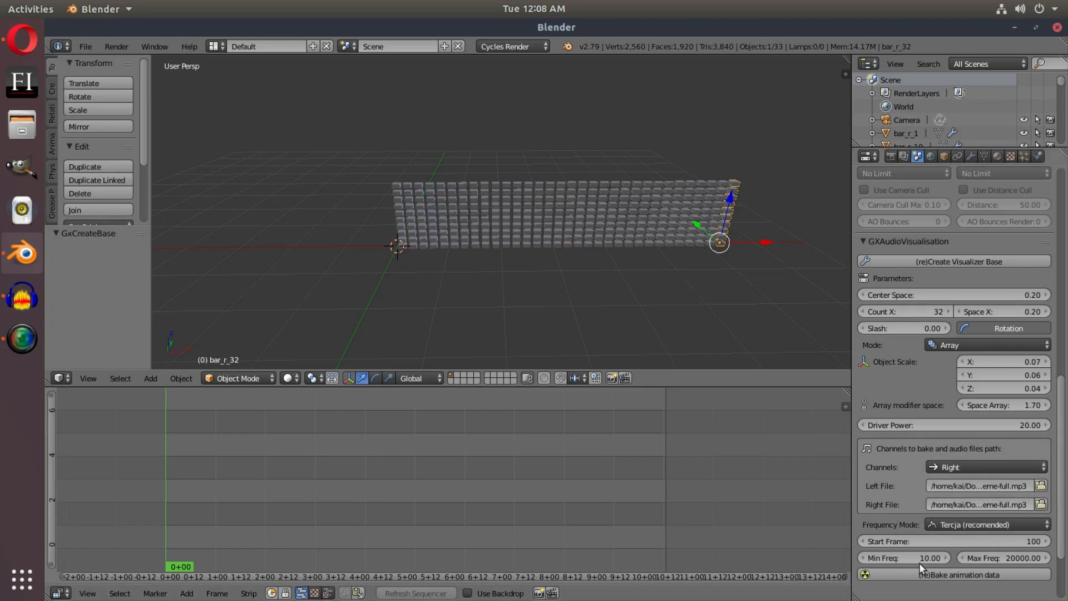
{"action": "mouse_move", "coordinate": [939, 541]}
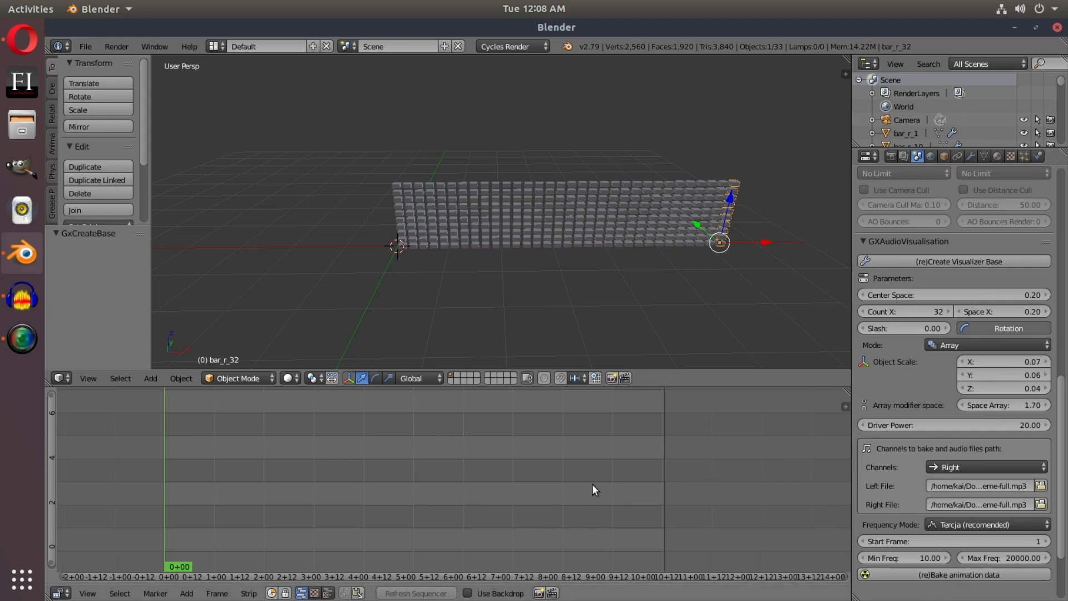
{"action": "mouse_move", "coordinate": [835, 480]}
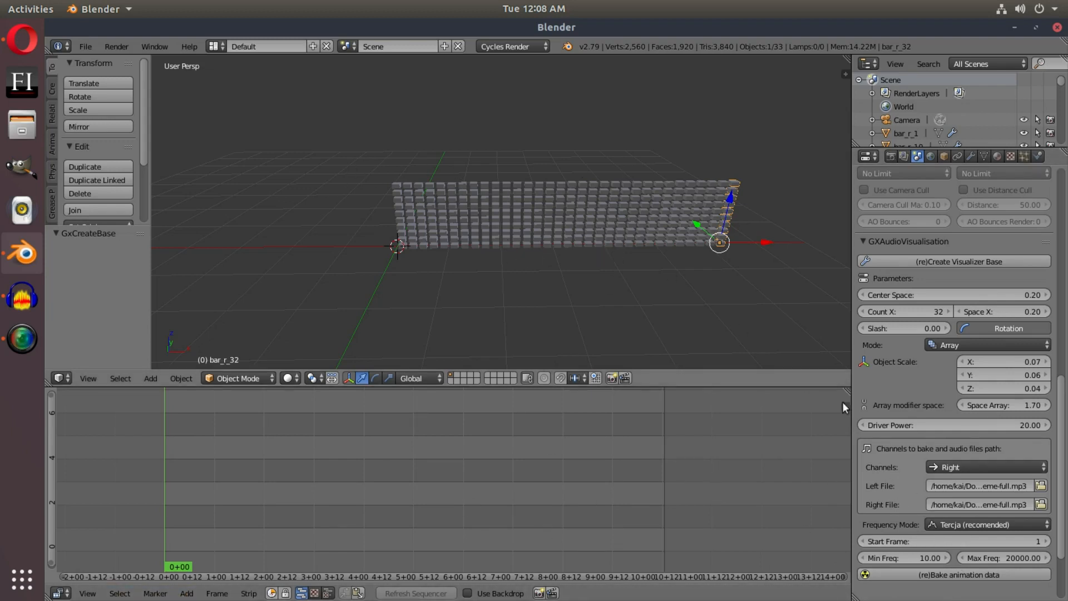
{"action": "mouse_move", "coordinate": [277, 521]}
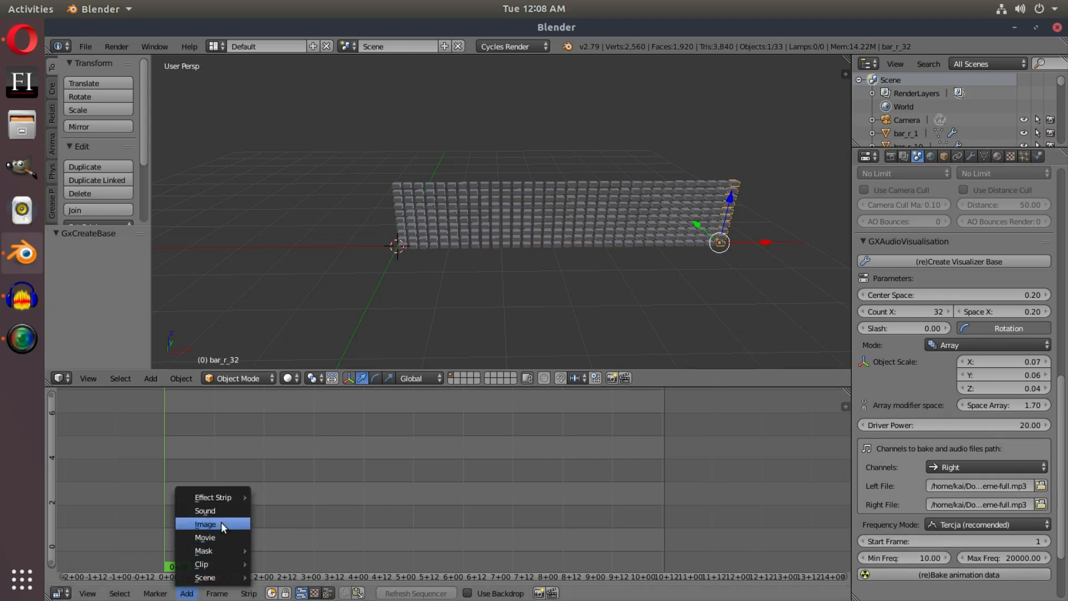
{"action": "mouse_move", "coordinate": [213, 511]}
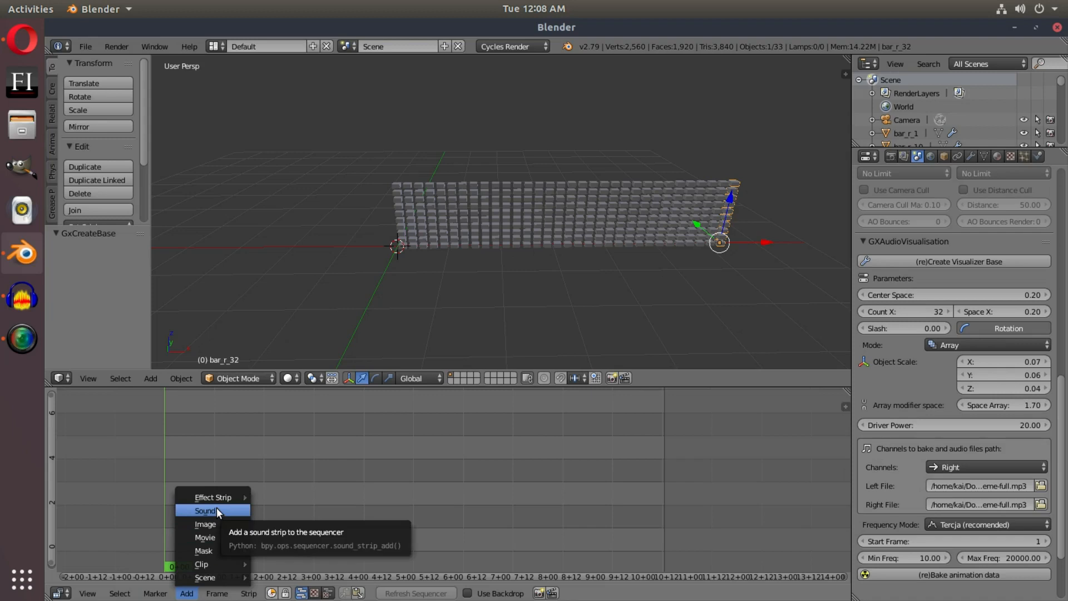
- Add the music as a Sound strip in the sequencer
{"action": "left_click", "coordinate": [205, 510]}
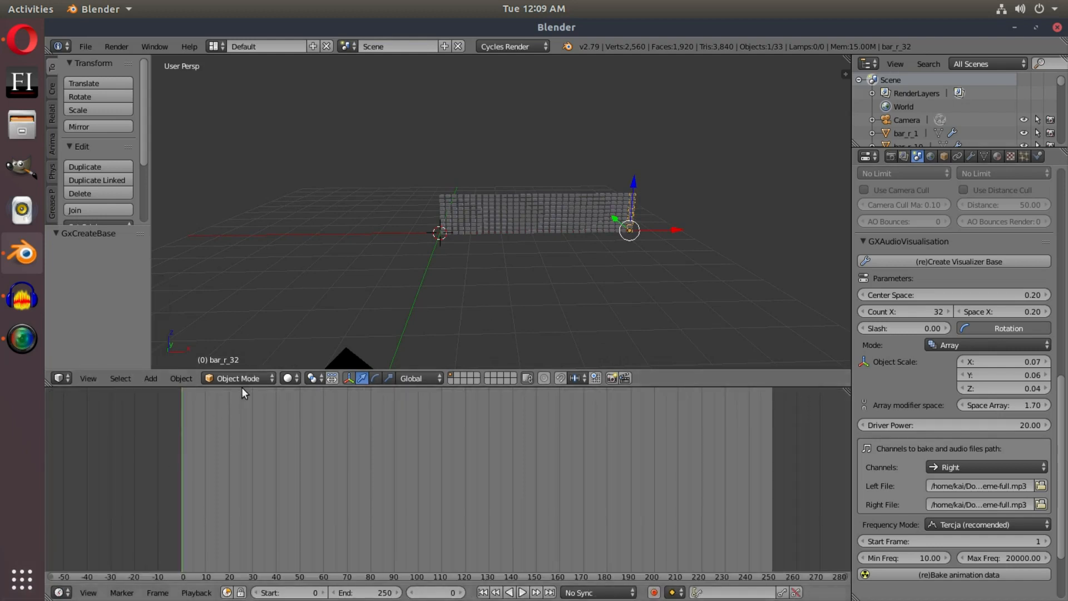
- Play the animation briefly and extend the scene end frame to 700
{"action": "left_click", "coordinate": [523, 591]}
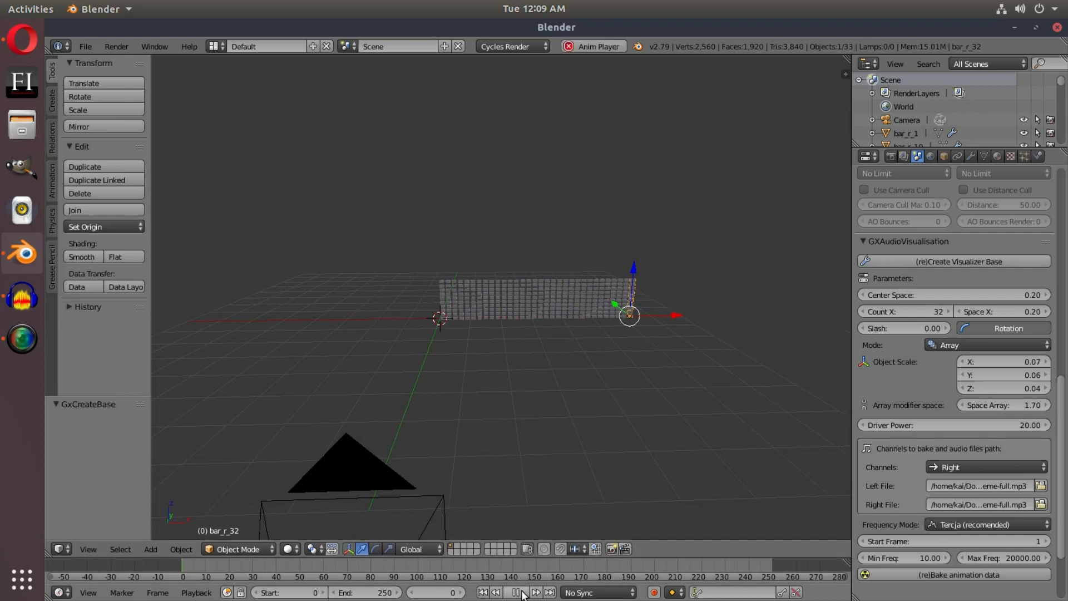
{"action": "left_click", "coordinate": [515, 592]}
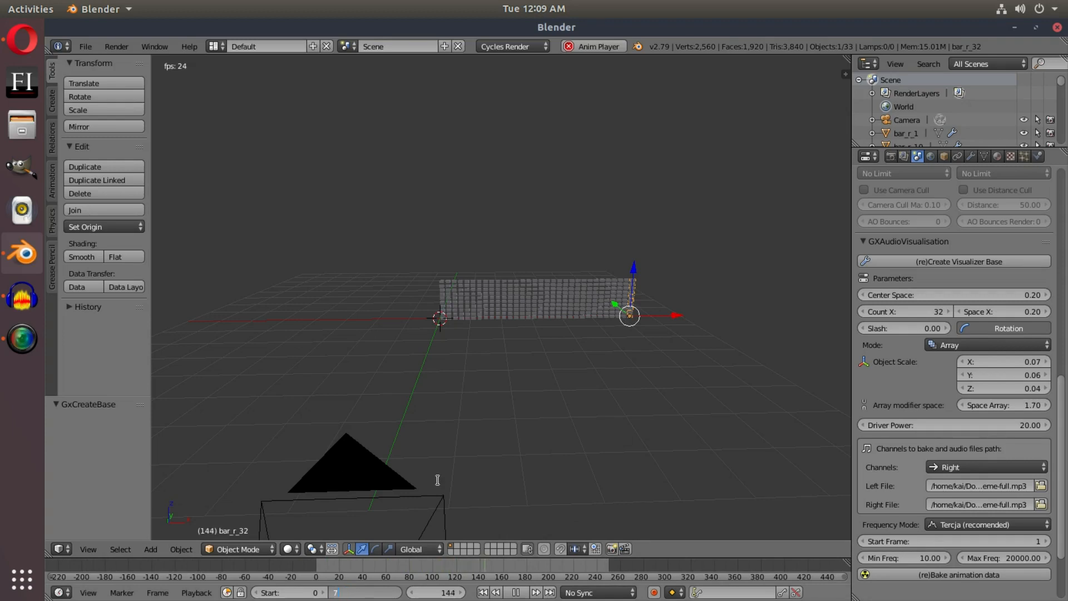
{"action": "left_click", "coordinate": [515, 592]}
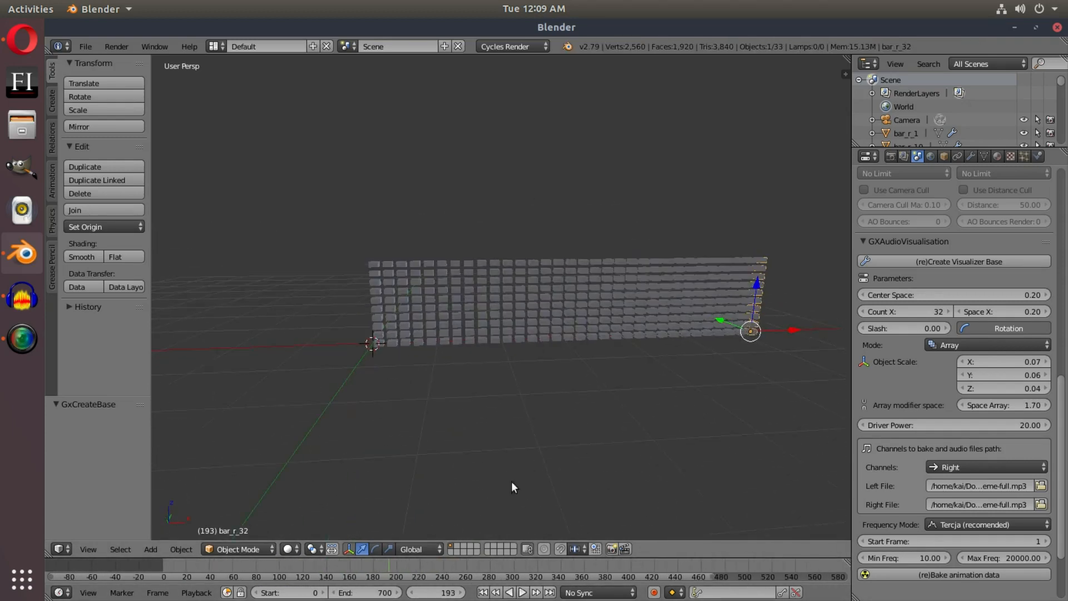
- Run (re)Bake animation data so the right-channel music drives the 32 bars
{"action": "left_click", "coordinate": [522, 592]}
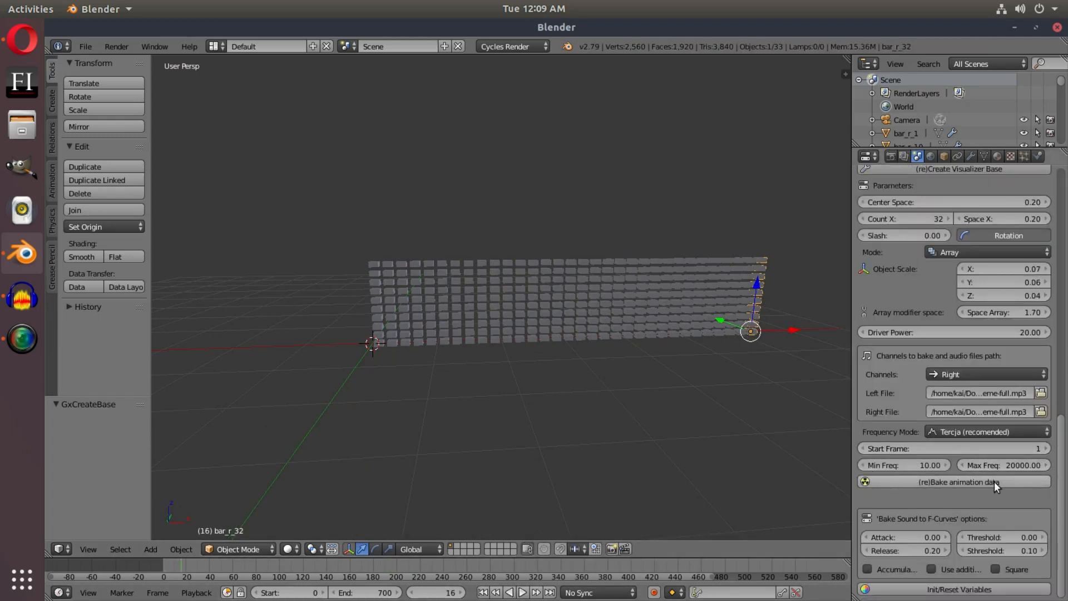
{"action": "left_click", "coordinate": [954, 481]}
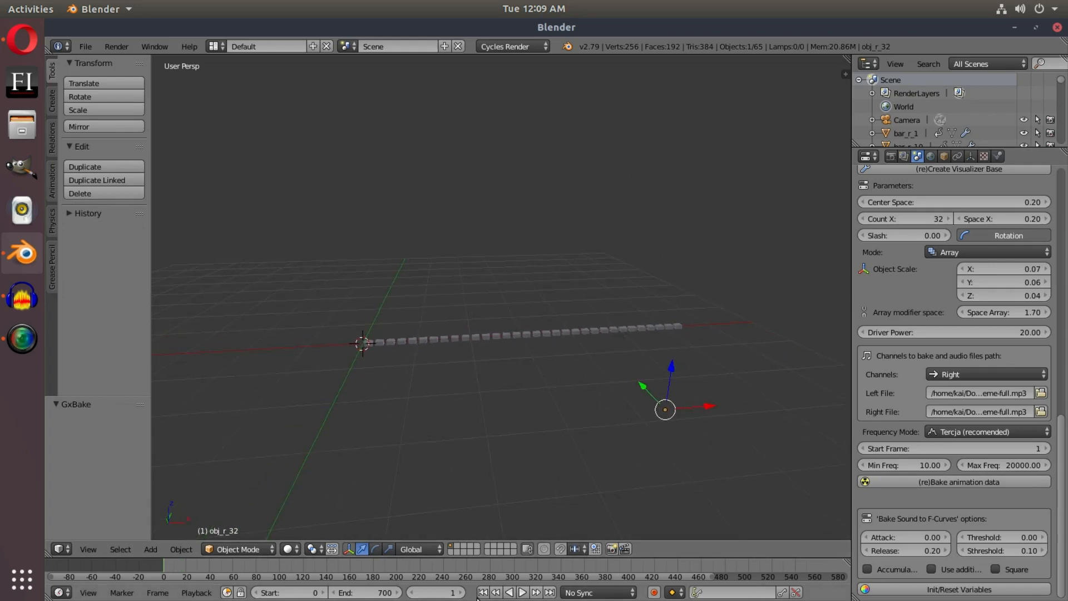
- Play the baked animation to watch the bars rise with the music, then stop it
{"action": "left_click", "coordinate": [521, 592]}
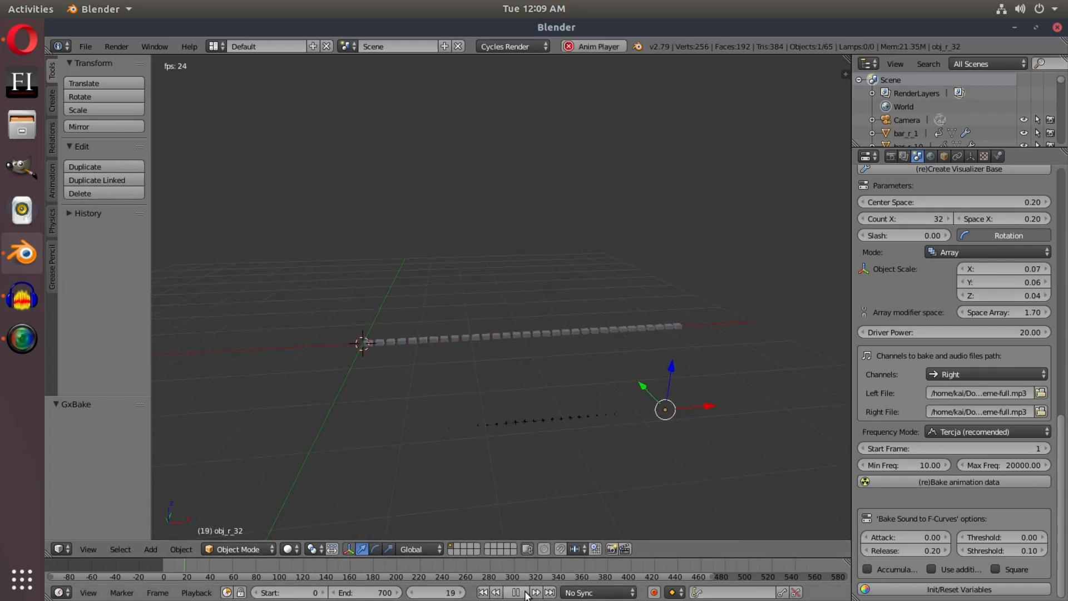
{"action": "left_click", "coordinate": [517, 591]}
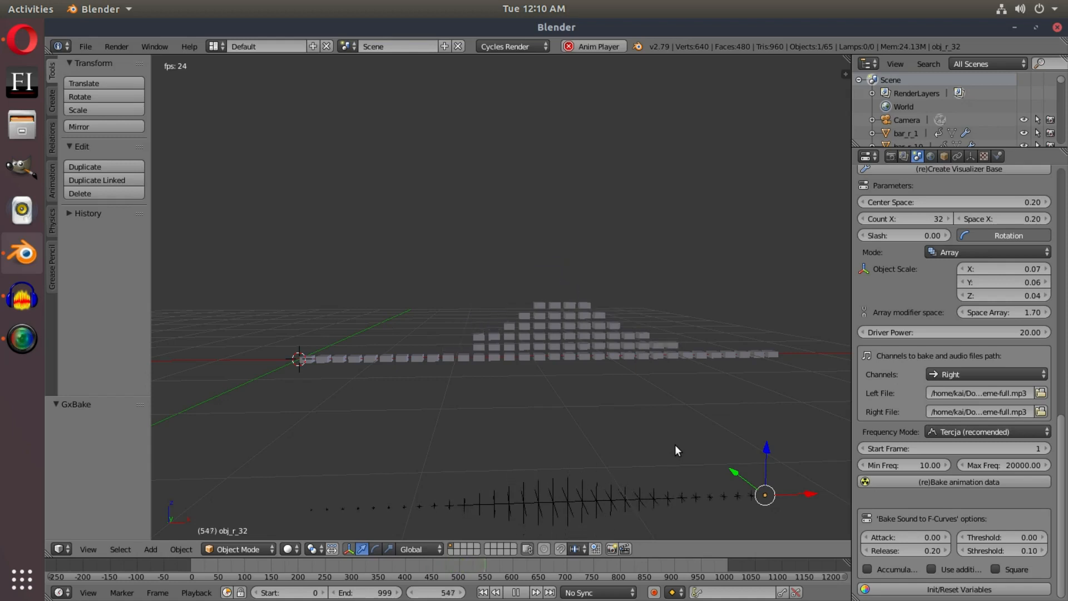
{"action": "left_click", "coordinate": [515, 591]}
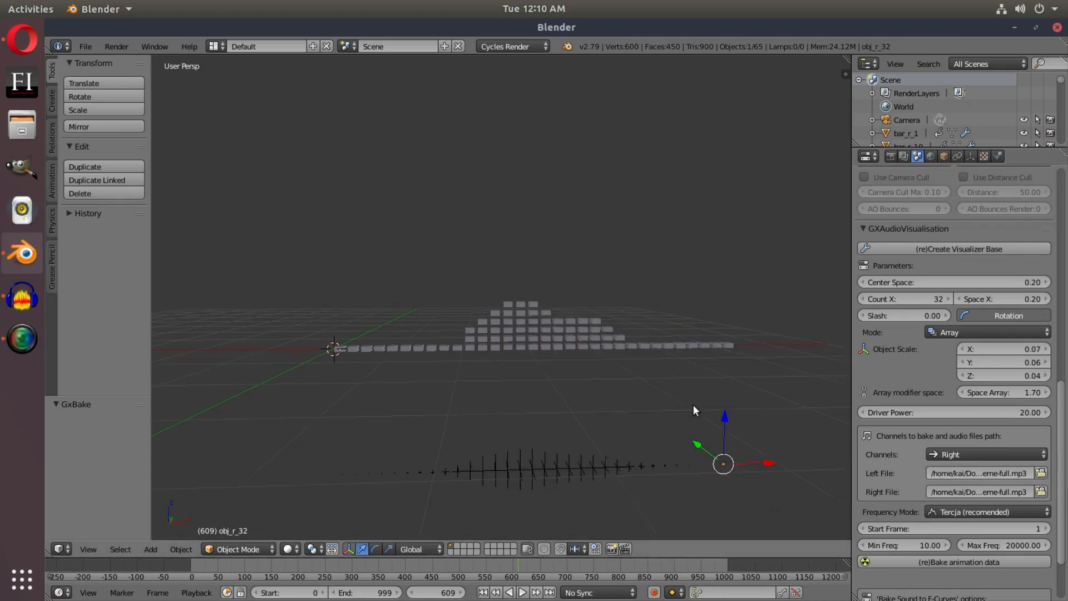
{"action": "mouse_move", "coordinate": [970, 386]}
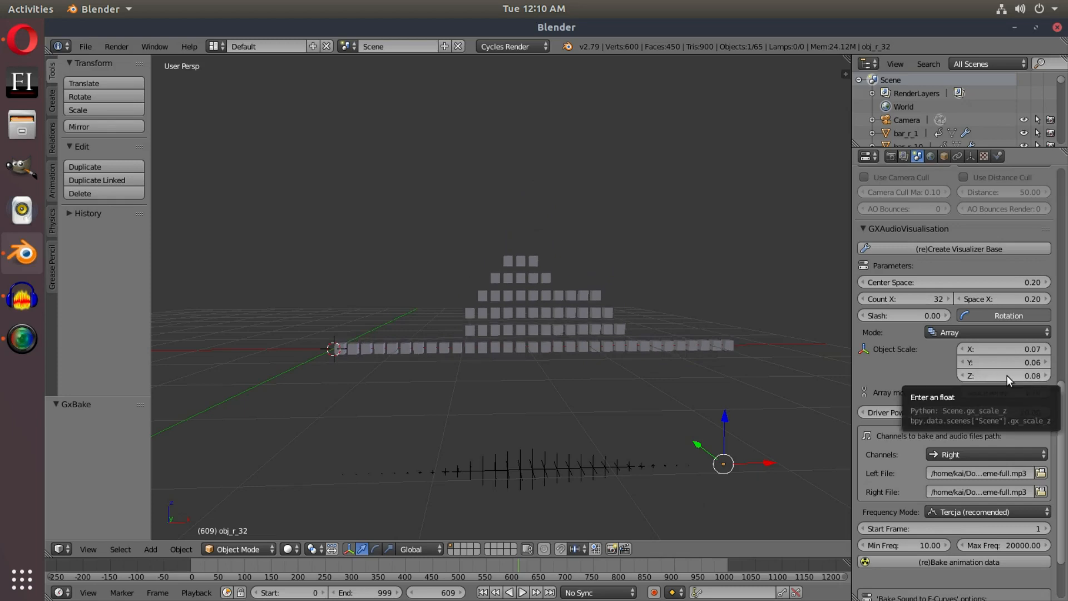
- Enlarge the bars' object scale into wide stacked slabs and stop playback
{"action": "left_click_drag", "start_coordinate": [1001, 362], "coordinate": [1014, 362]}
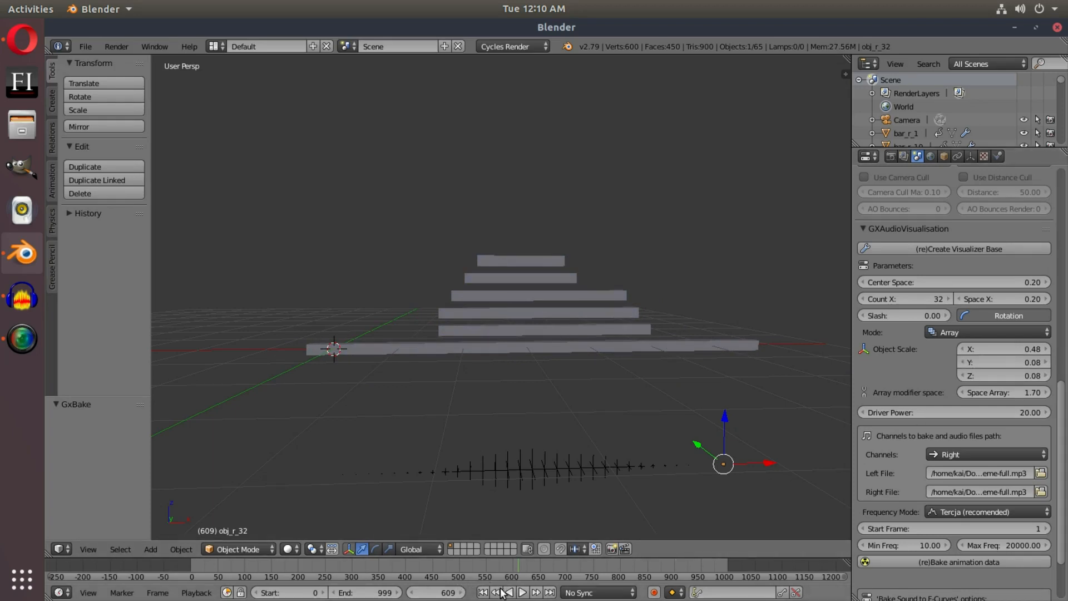
{"action": "left_click", "coordinate": [522, 592]}
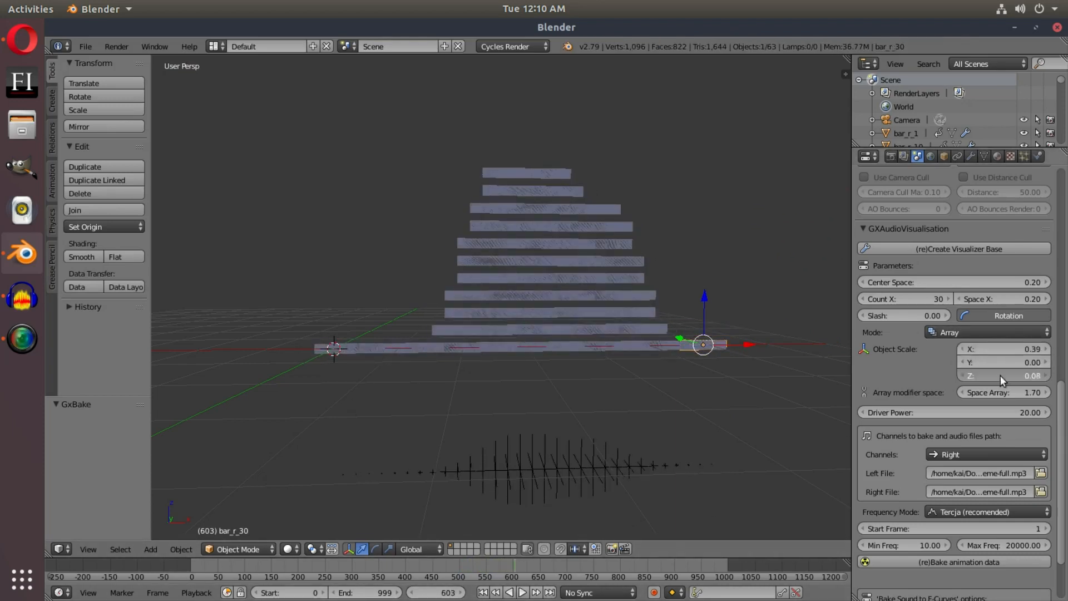
- Reshape bars into small cubes, try 71 and 29 bars, settle on Count X 32
{"action": "left_click", "coordinate": [1005, 361]}
{"action": "type", "text": "0.2"}
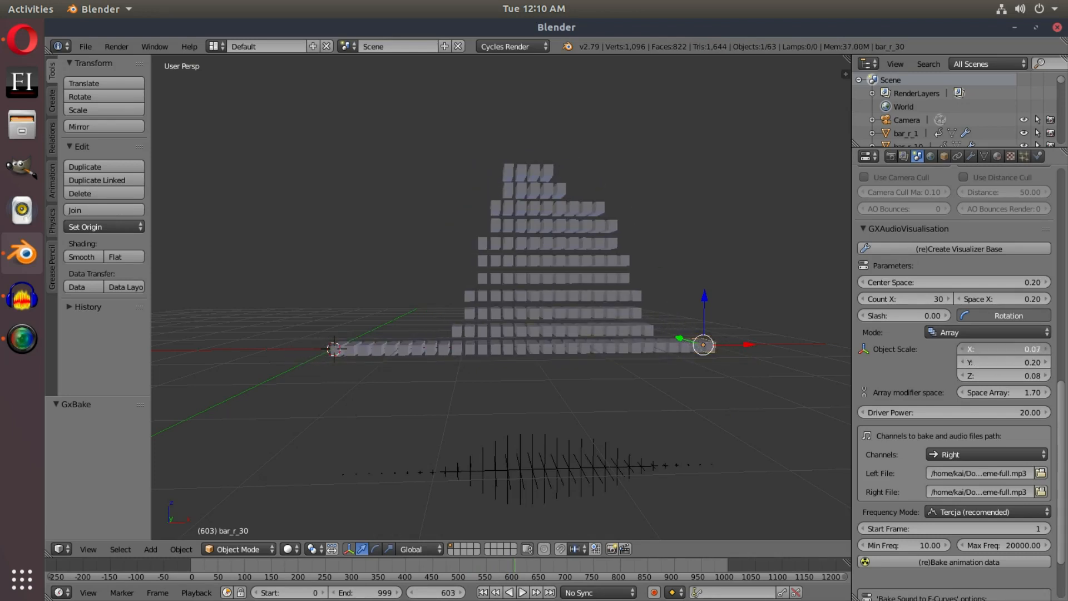
{"action": "left_click_drag", "start_coordinate": [906, 298], "coordinate": [940, 298]}
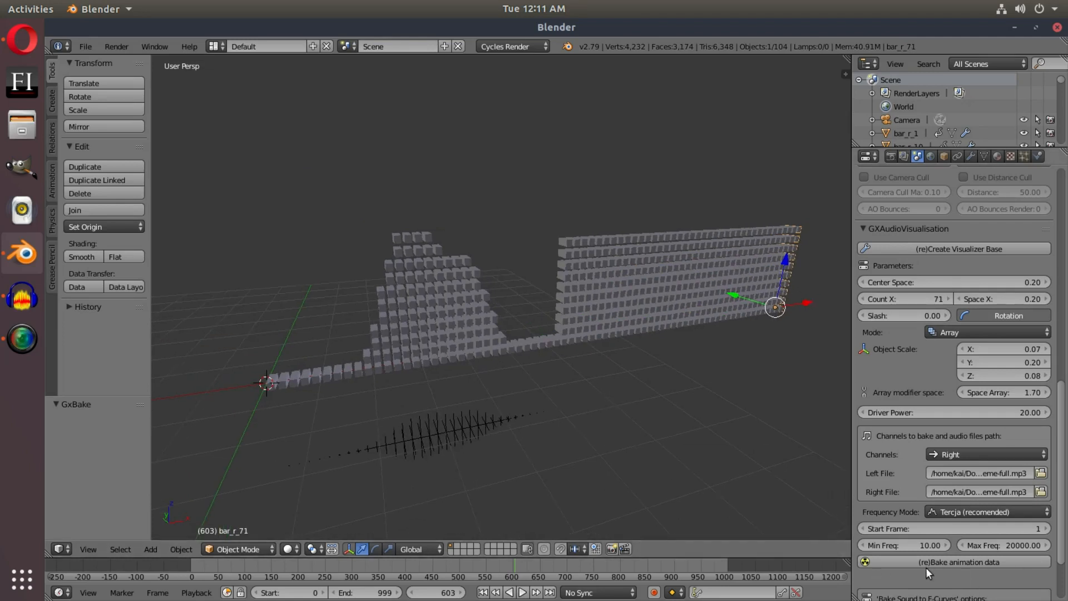
{"action": "left_click_drag", "start_coordinate": [940, 298], "coordinate": [878, 298]}
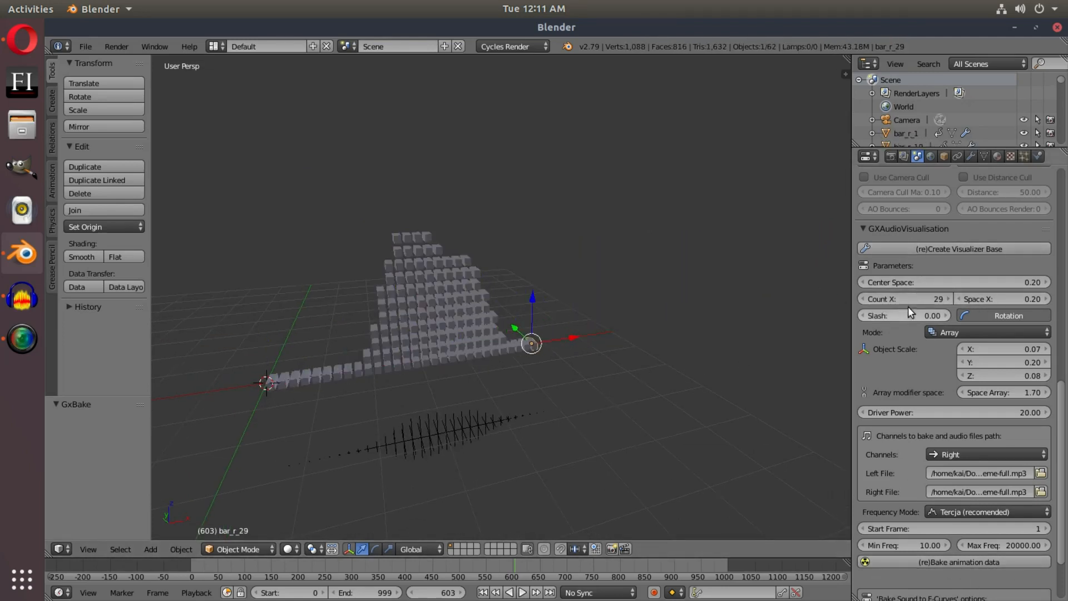
{"action": "left_click", "coordinate": [941, 298]}
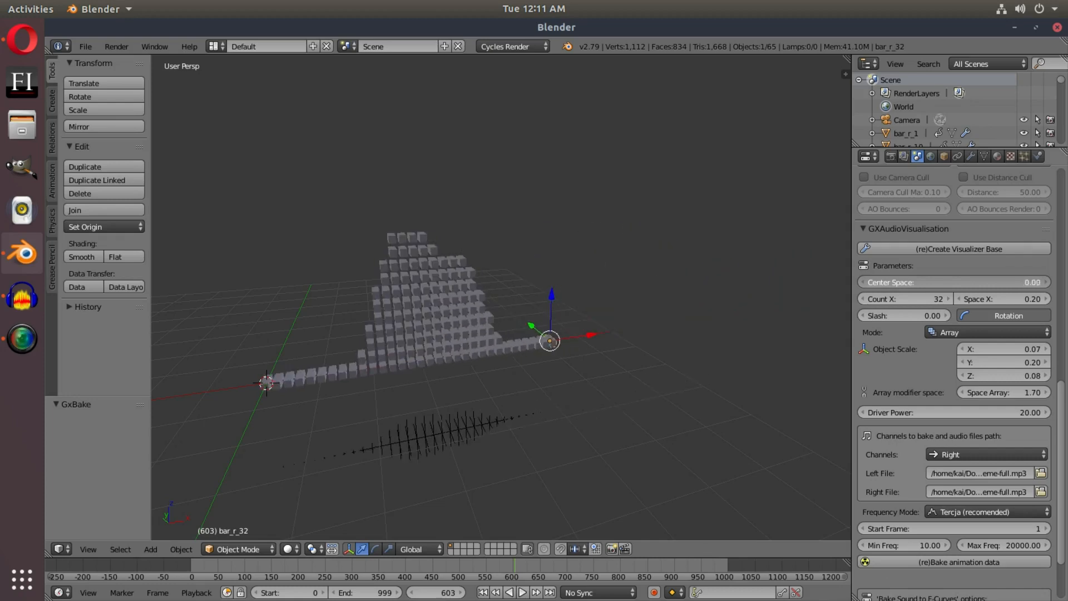
{"action": "left_click", "coordinate": [984, 454]}
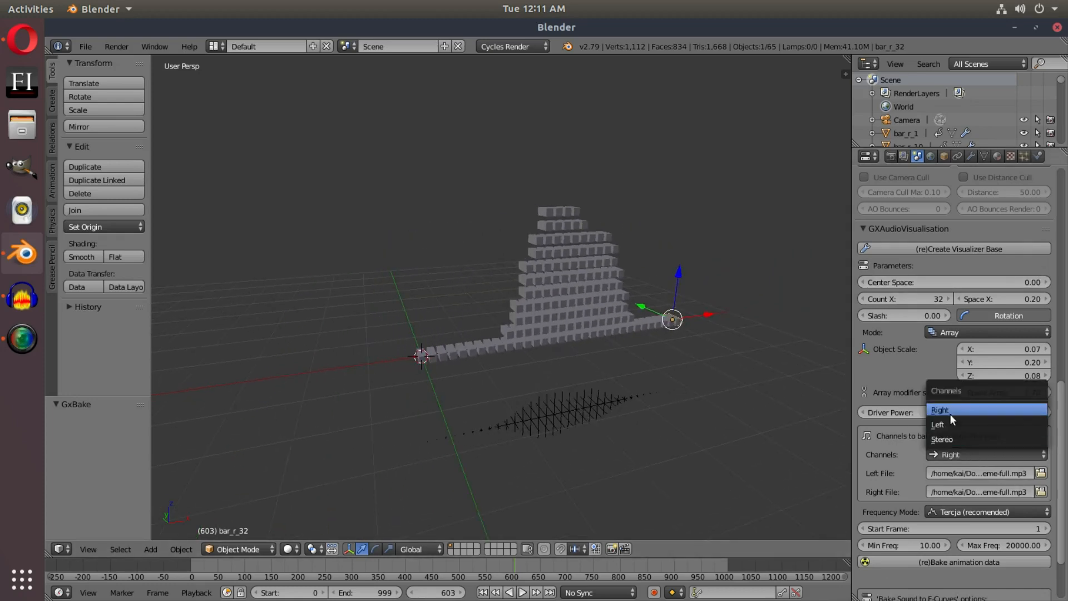
- Choose the audio channel to bake and show the H.264 Matroska encoding settings
{"action": "left_click", "coordinate": [942, 438]}
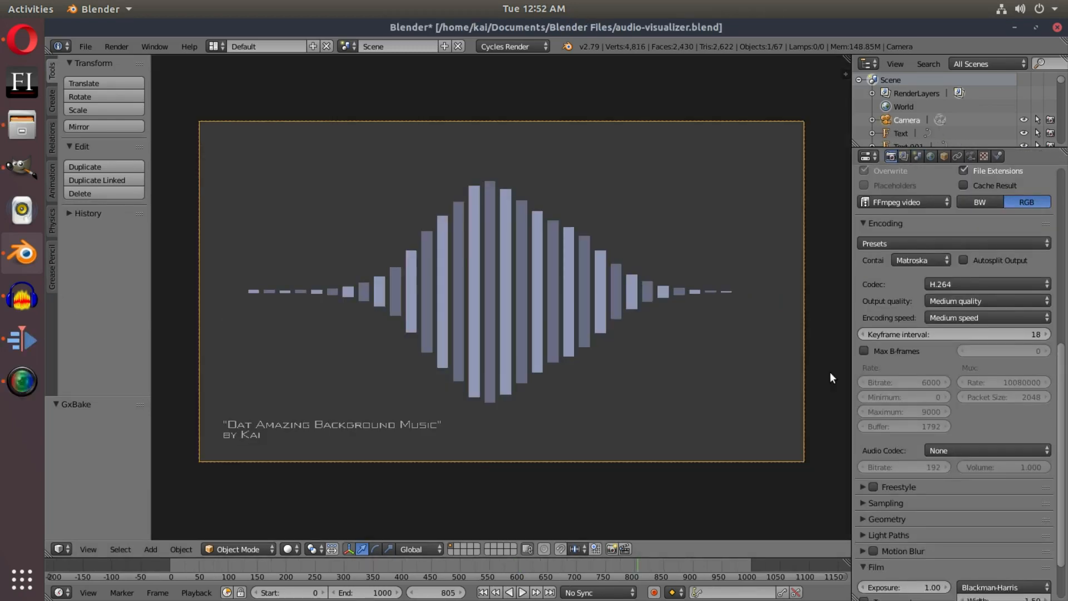
- Set the render Encoding audio codec to MP3 so the music is exported
{"action": "left_click", "coordinate": [879, 186]}
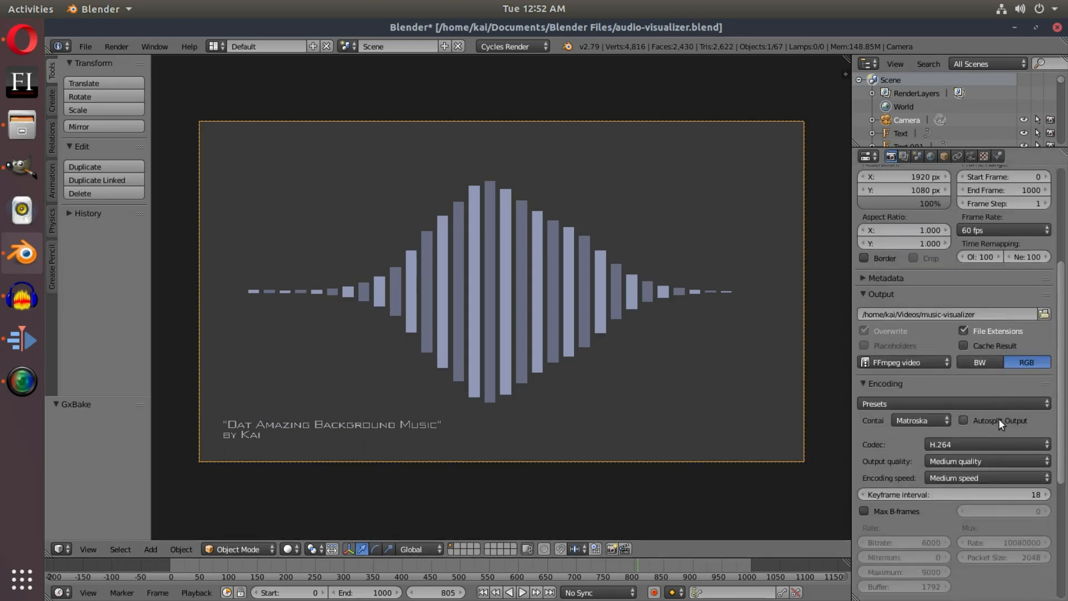
{"action": "left_click", "coordinate": [985, 451]}
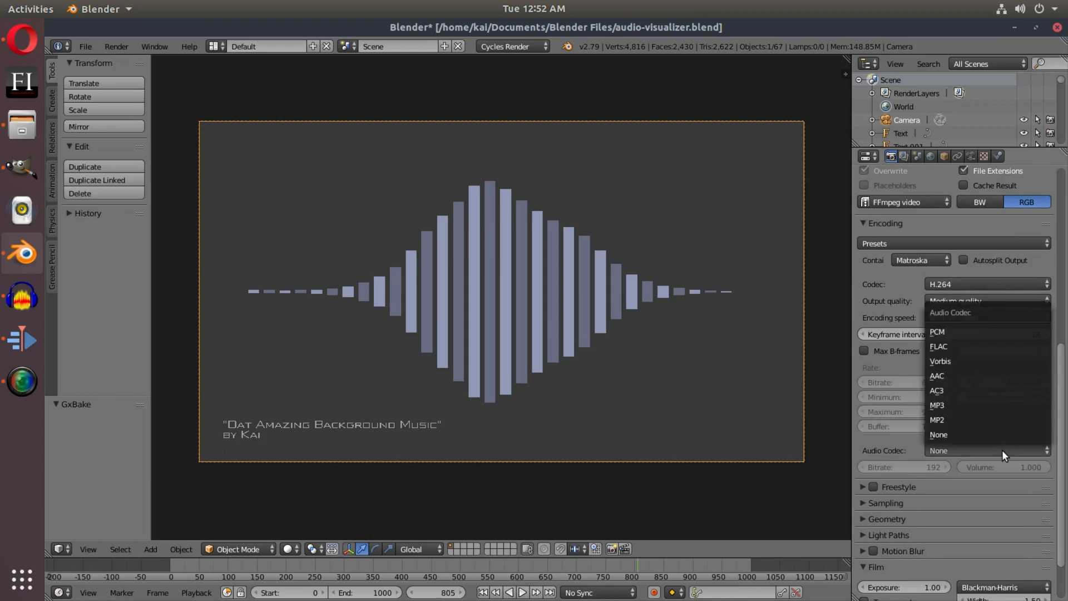
{"action": "left_click", "coordinate": [938, 450]}
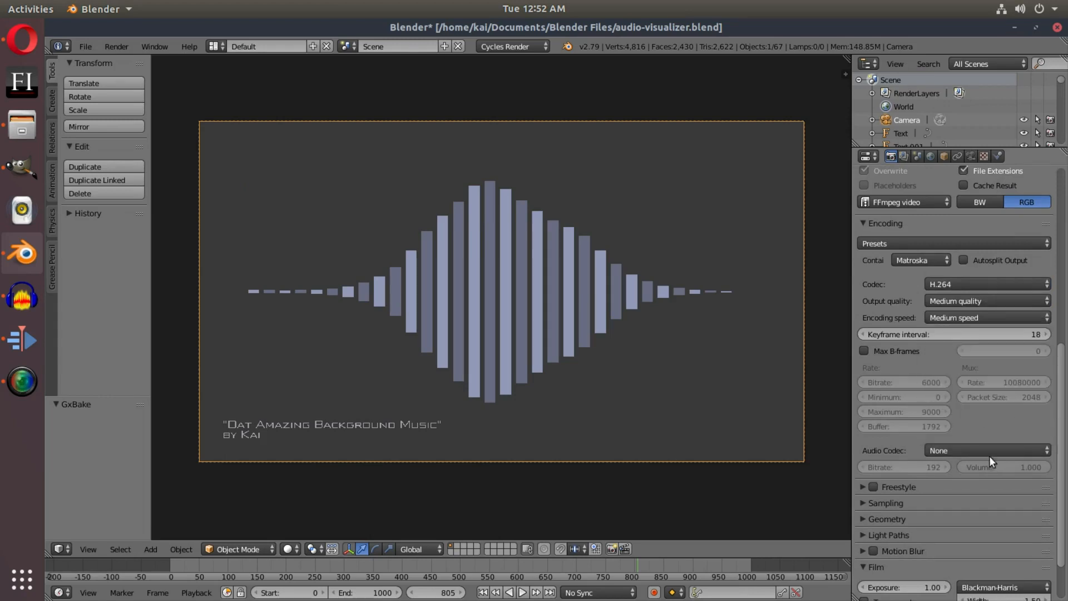
{"action": "left_click", "coordinate": [986, 451]}
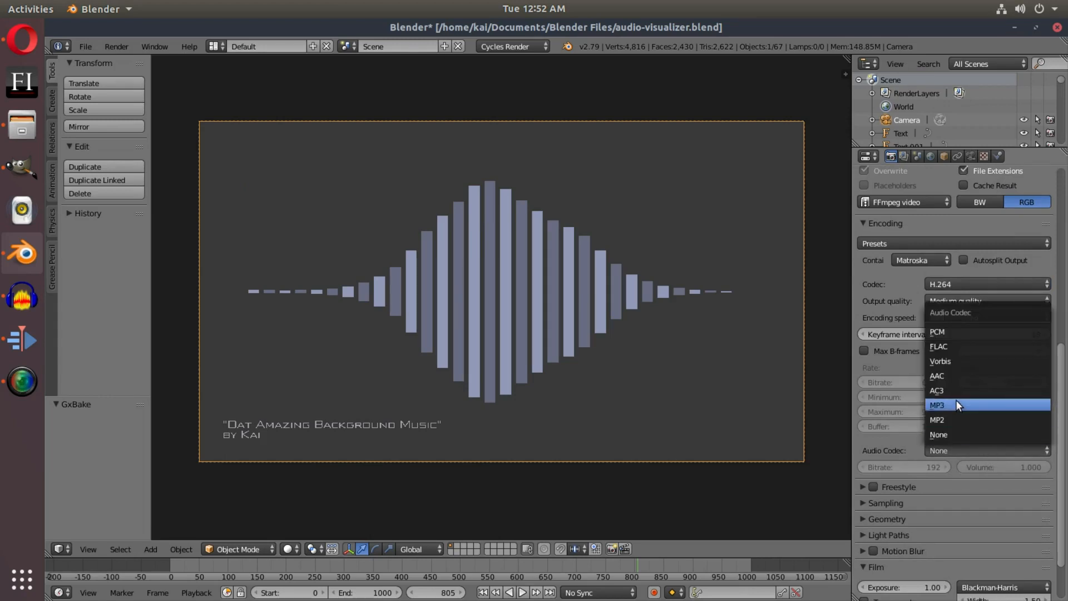
{"action": "mouse_move", "coordinate": [960, 391]}
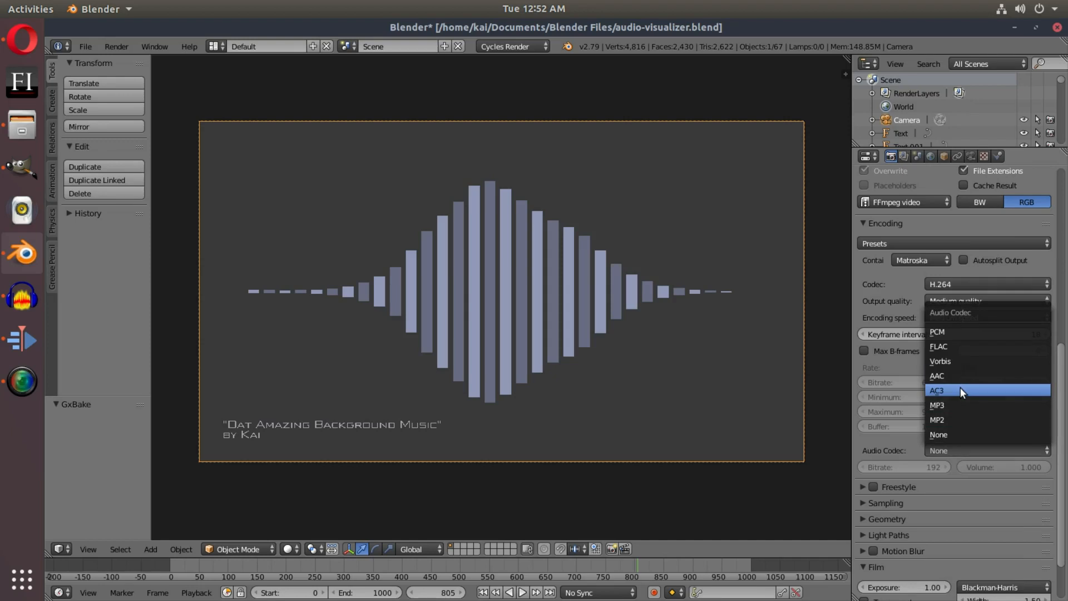
{"action": "mouse_move", "coordinate": [960, 405]}
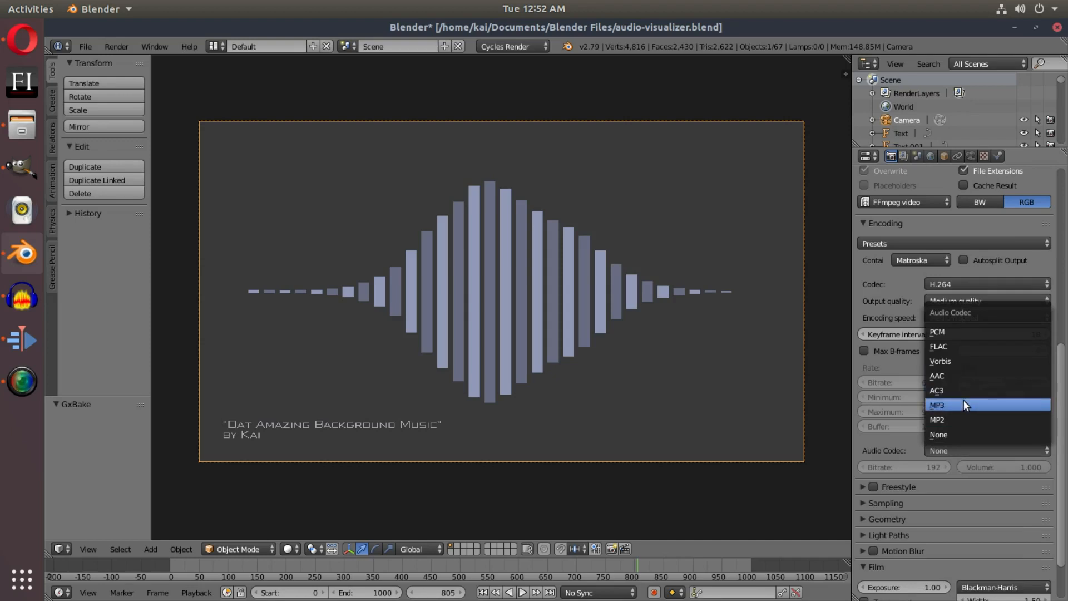
{"action": "left_click", "coordinate": [939, 405]}
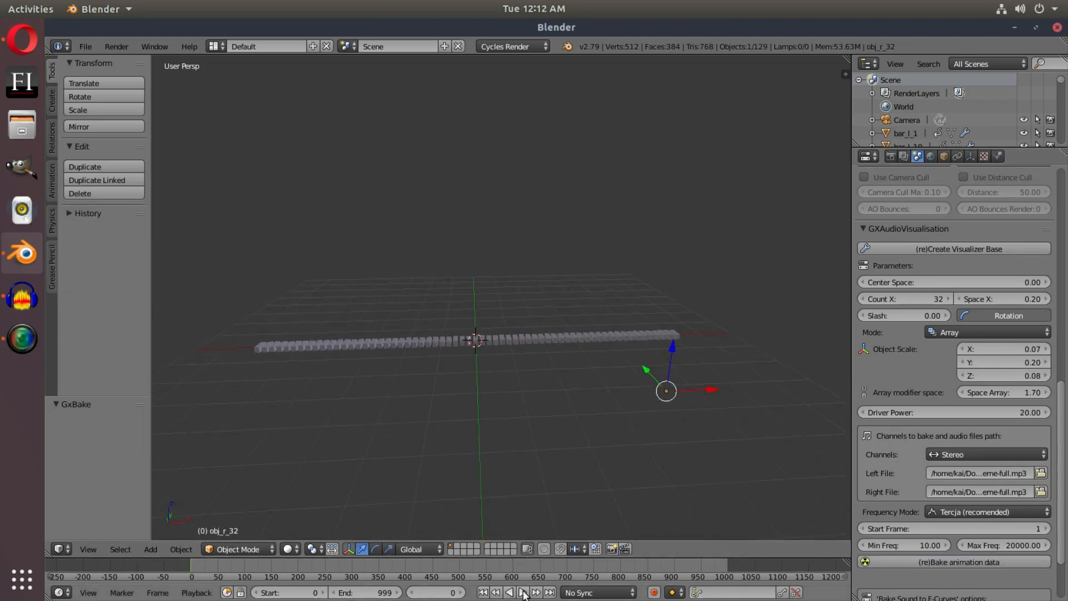
- Play the stereo bake with left and right cube stacks reacting, then stop
{"action": "left_click", "coordinate": [523, 590]}
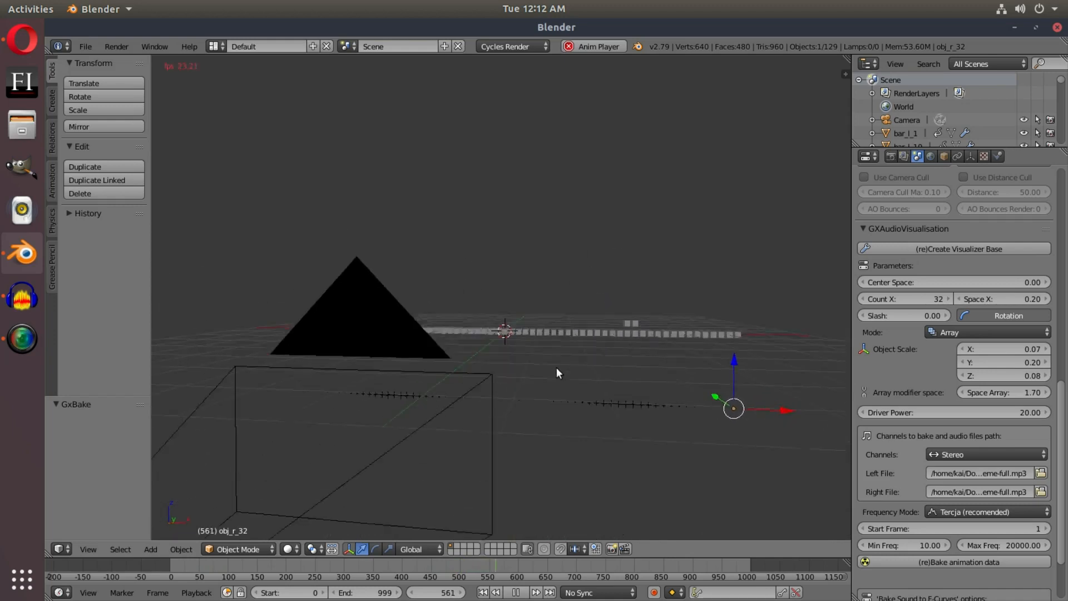
{"action": "left_click", "coordinate": [516, 592]}
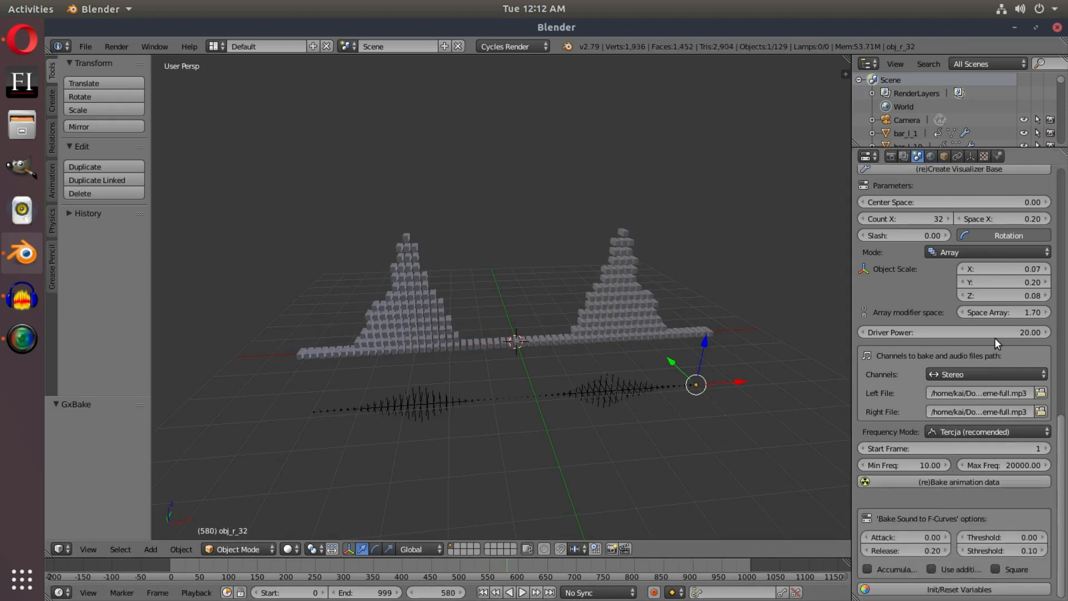
{"action": "left_click", "coordinate": [987, 253]}
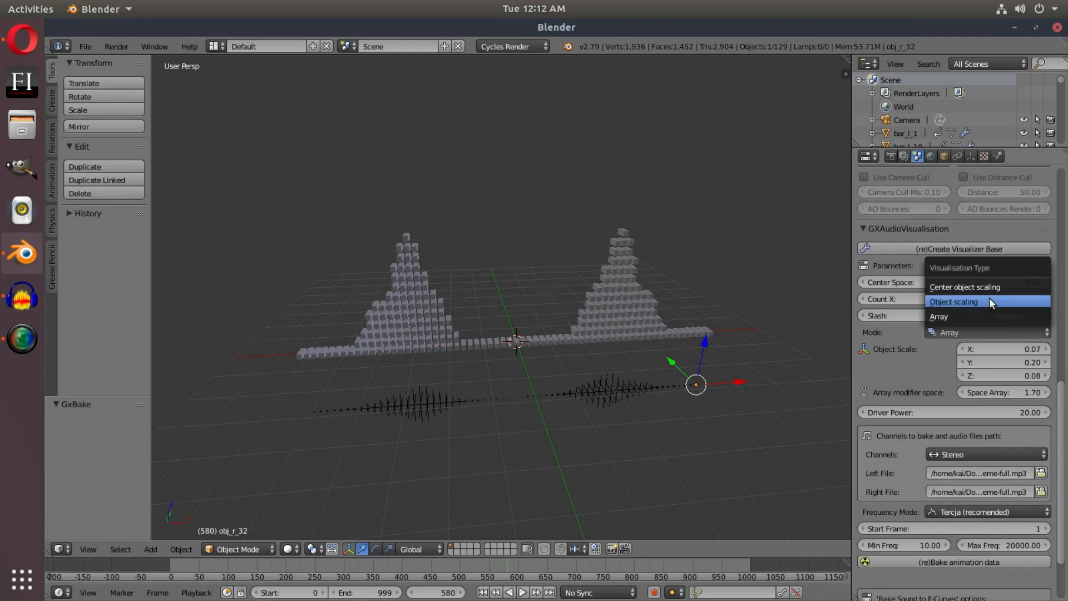
- Switch the visualizer Mode to Object scaling and play the stereo columns
{"action": "left_click", "coordinate": [954, 301]}
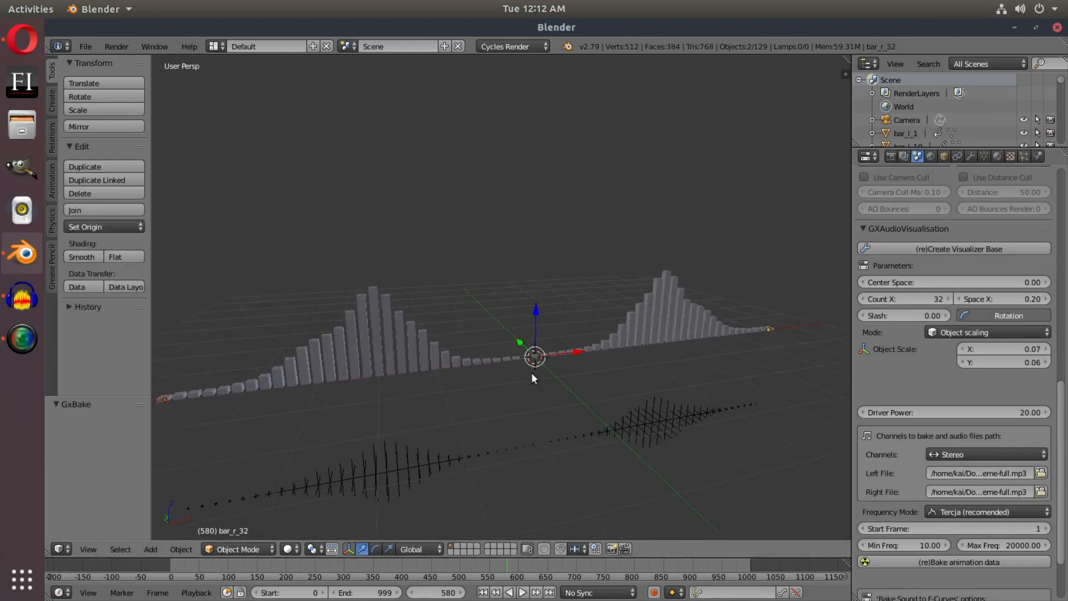
{"action": "left_click", "coordinate": [523, 591]}
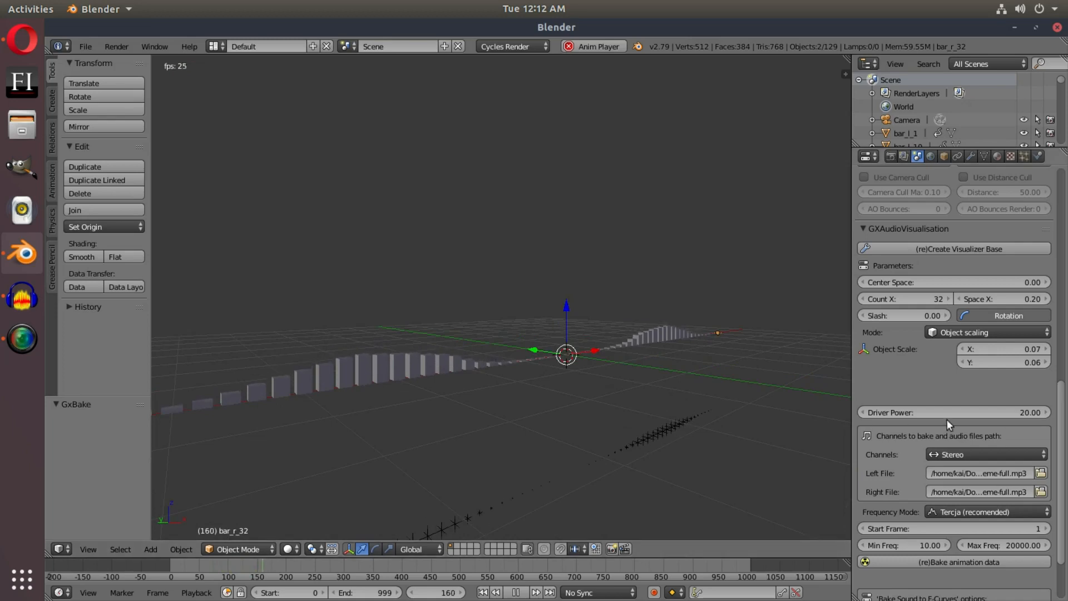
{"action": "left_click", "coordinate": [987, 332]}
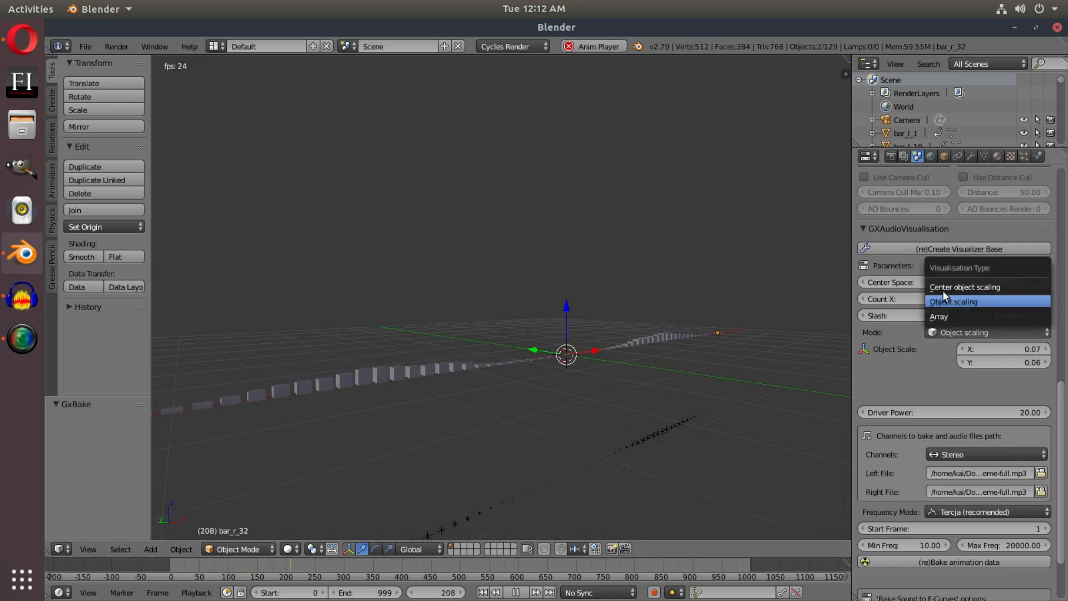
- Set Mode to Center object scaling and Channels to Right only
{"action": "left_click", "coordinate": [965, 287]}
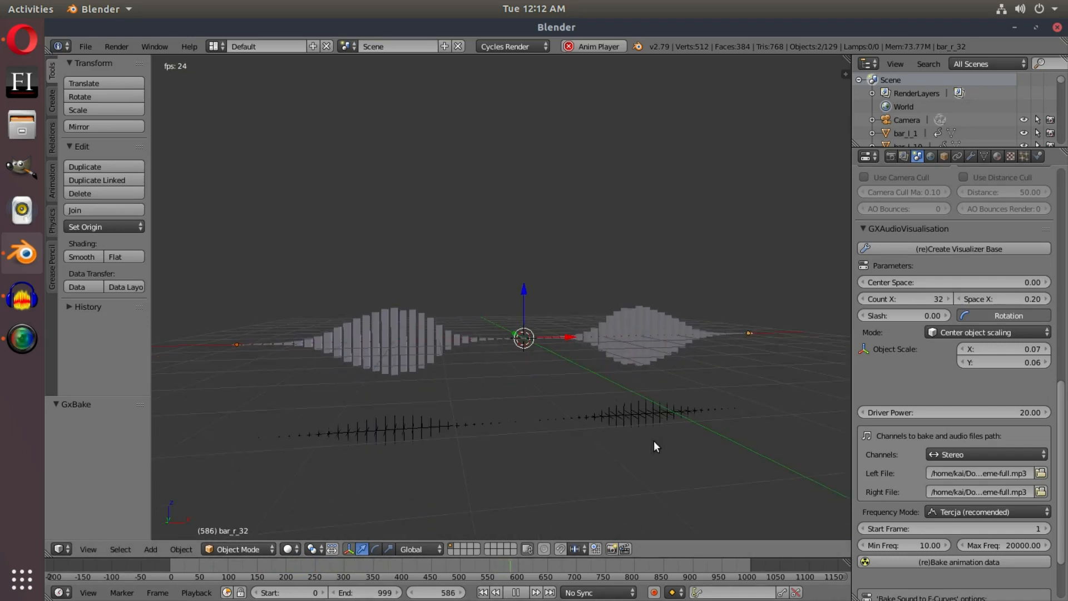
{"action": "left_click", "coordinate": [983, 454]}
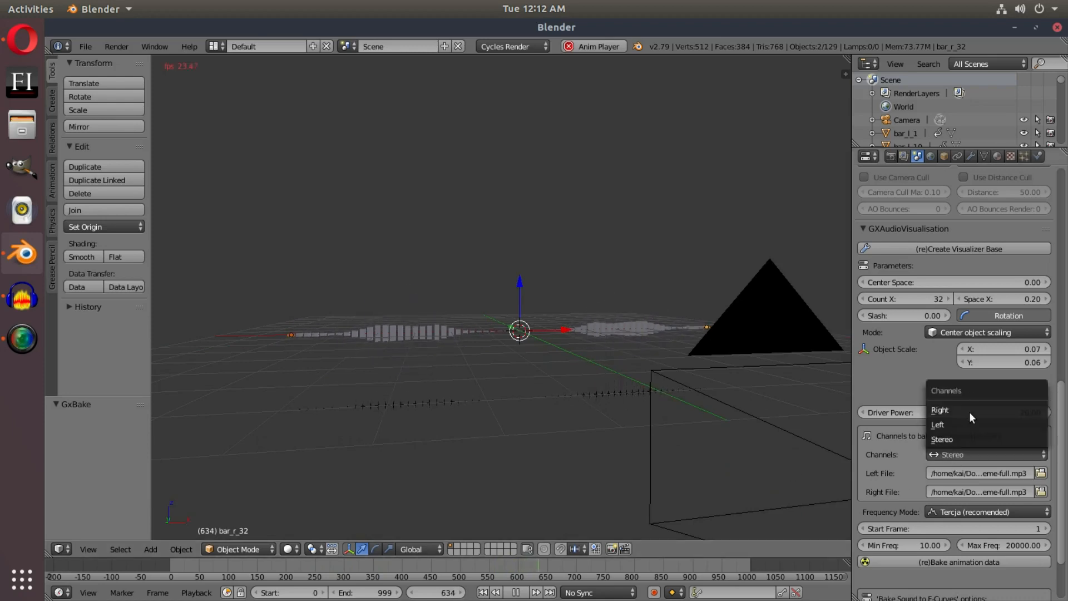
{"action": "left_click", "coordinate": [940, 409]}
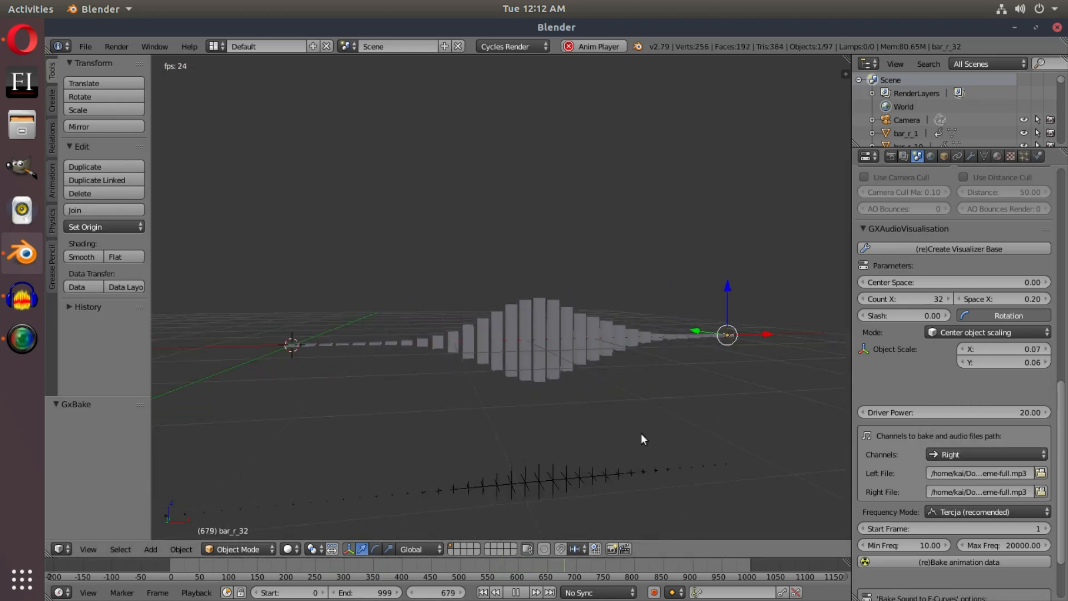